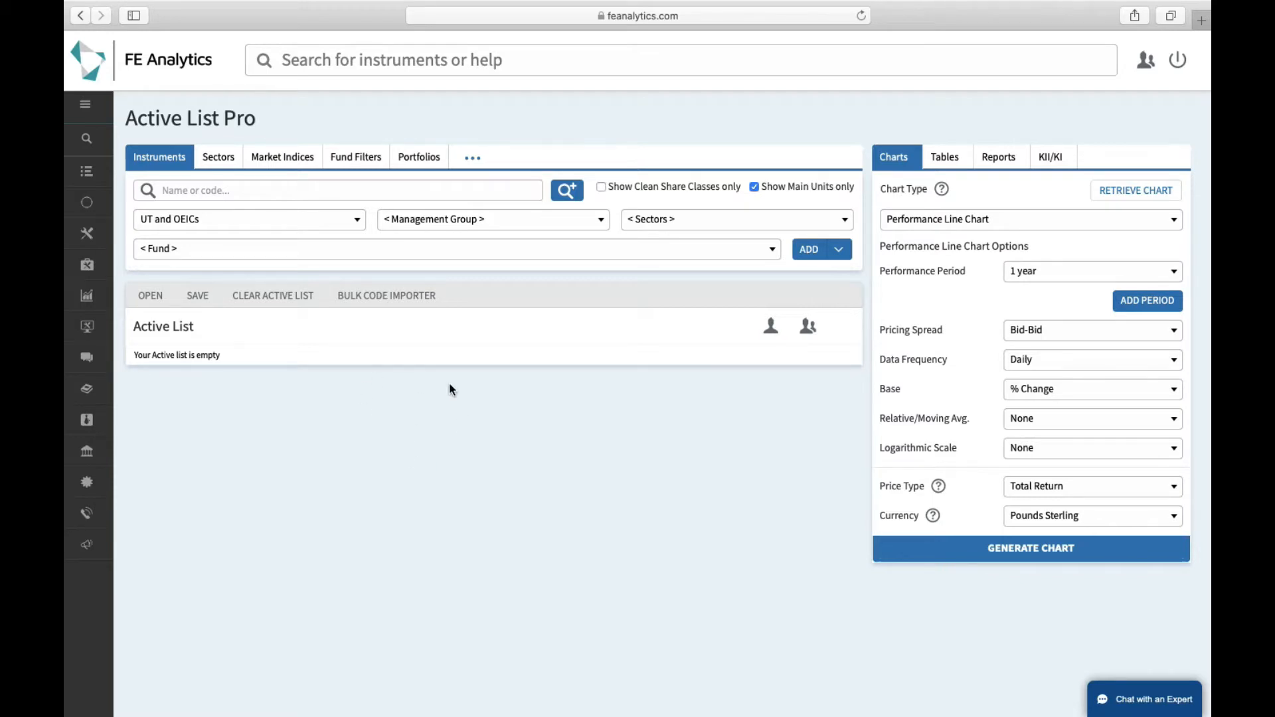
{"action": "mouse_move", "coordinate": [378, 327]}
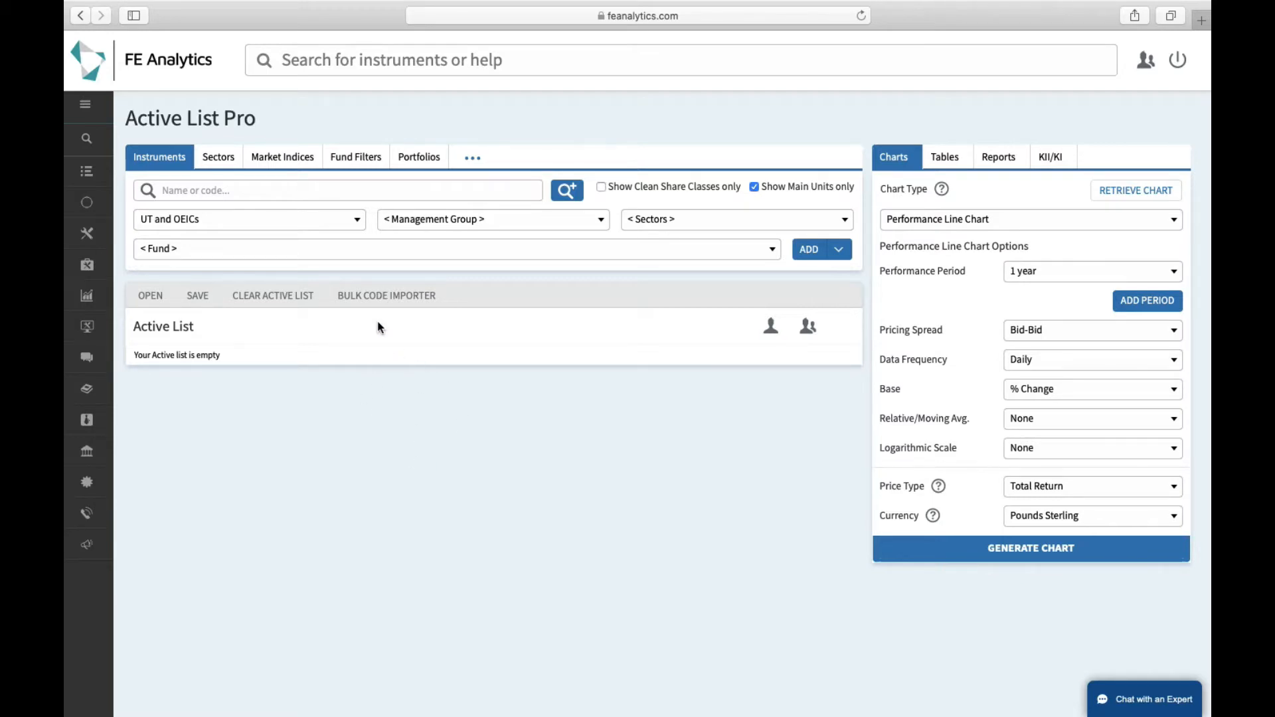
- Add Vanguard LifeStrategy 60% Equity from Vanguard Investments UK Limited to the active list
{"action": "left_click", "coordinate": [491, 219]}
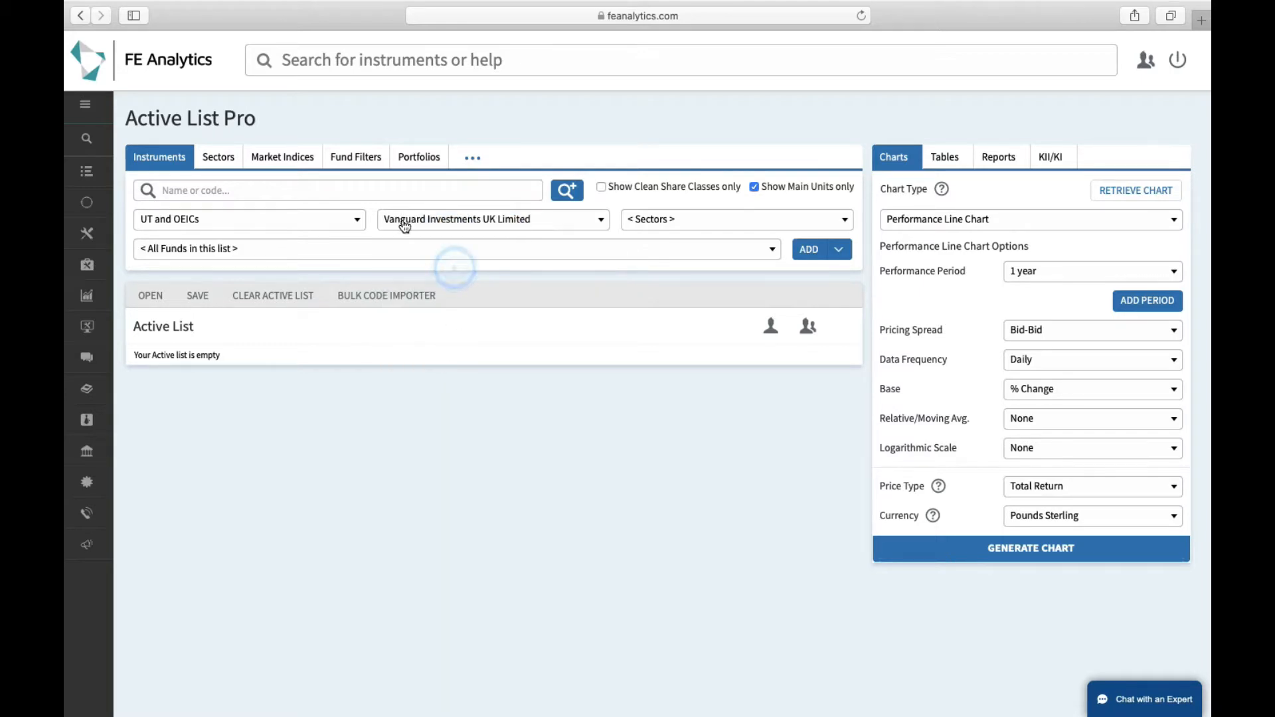
{"action": "type", "text": "life"}
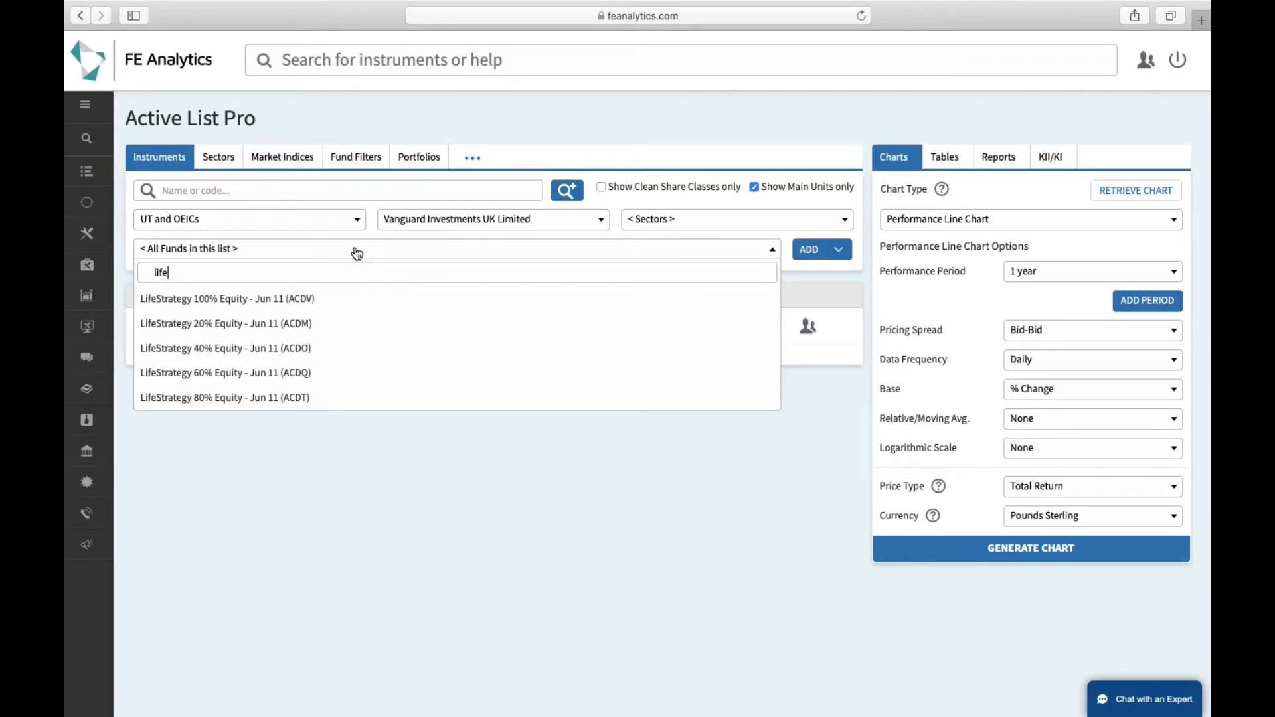
{"action": "left_click", "coordinate": [226, 371]}
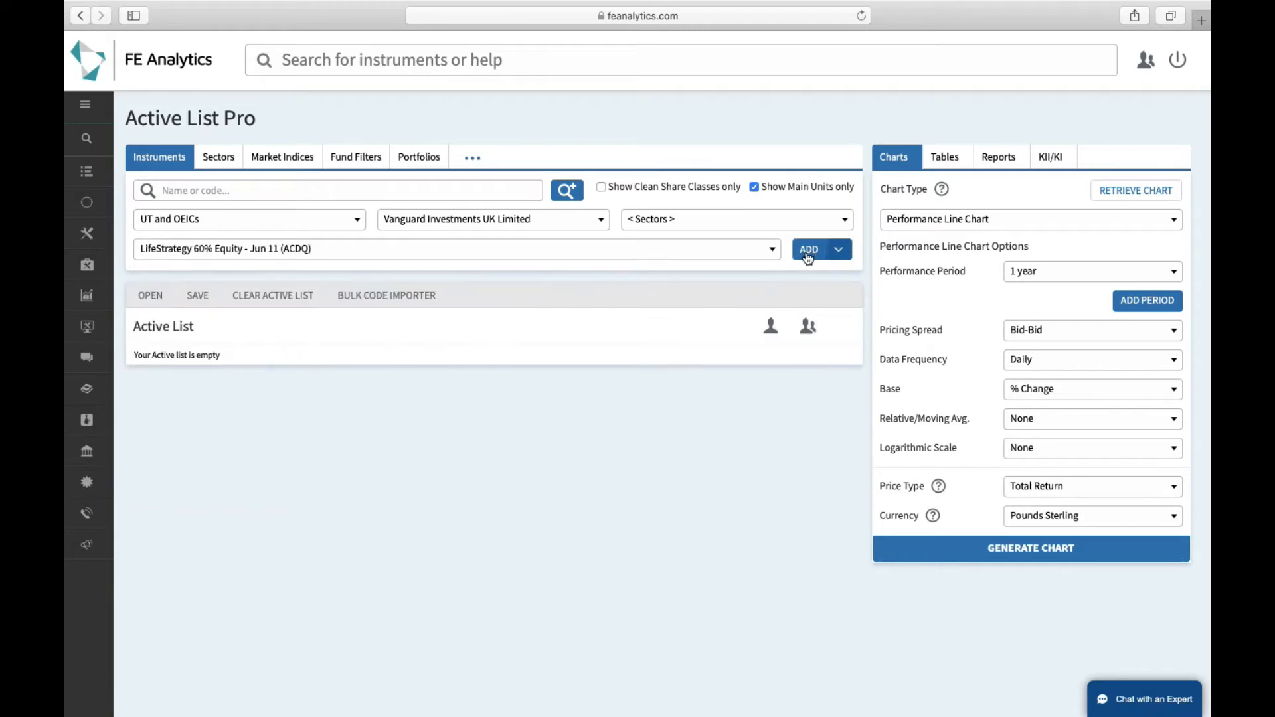
{"action": "left_click", "coordinate": [809, 248]}
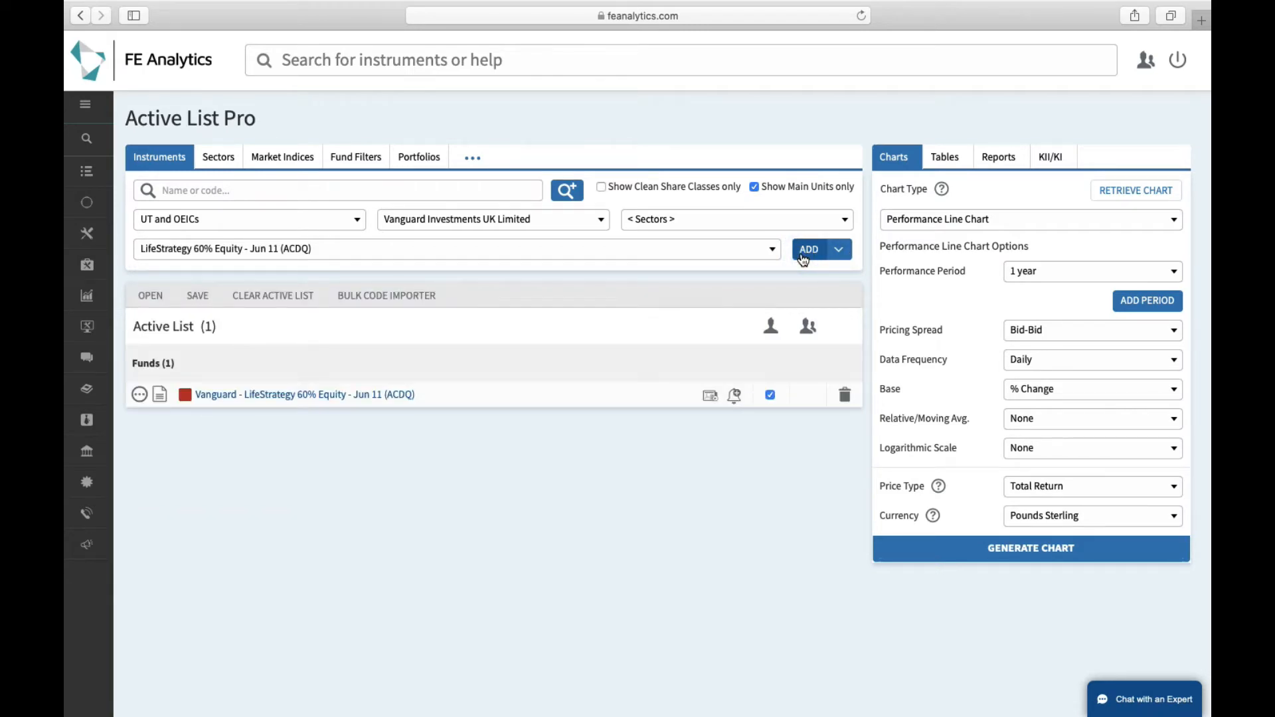
- Choose the Regular Savings/Withdrawals chart type with a 5-year performance period
{"action": "left_click", "coordinate": [1030, 219]}
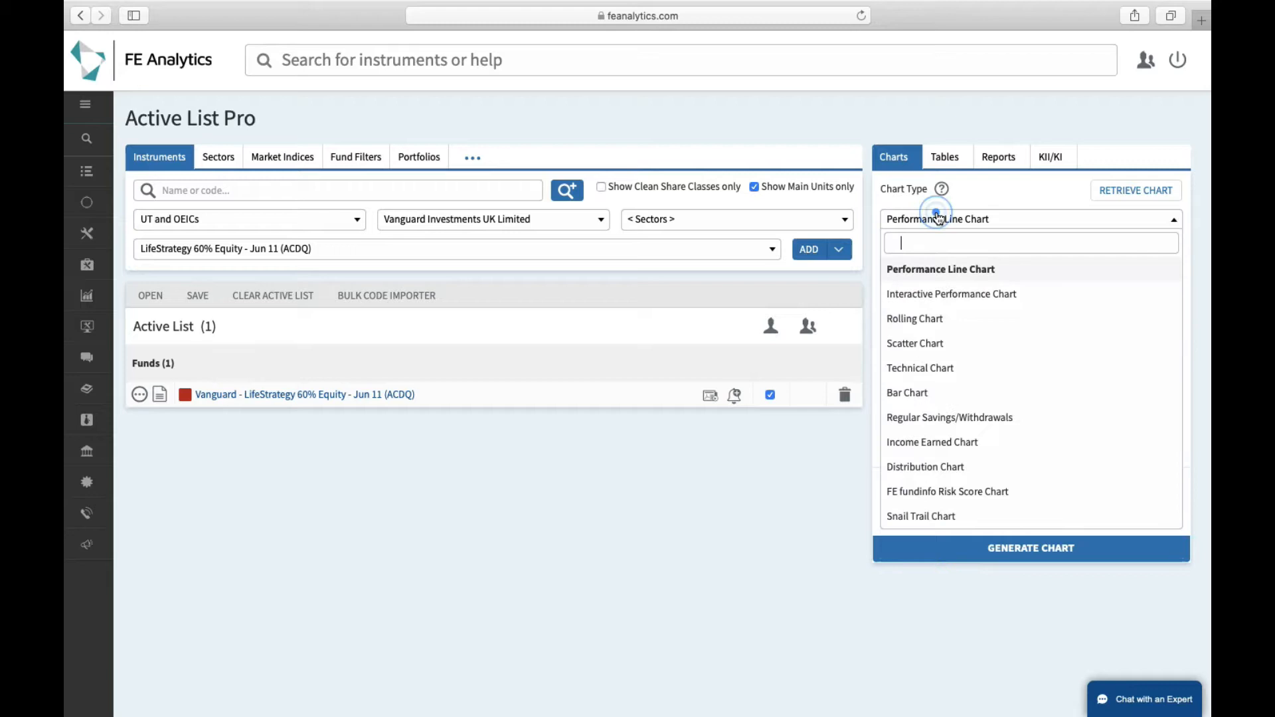
{"action": "left_click", "coordinate": [949, 417]}
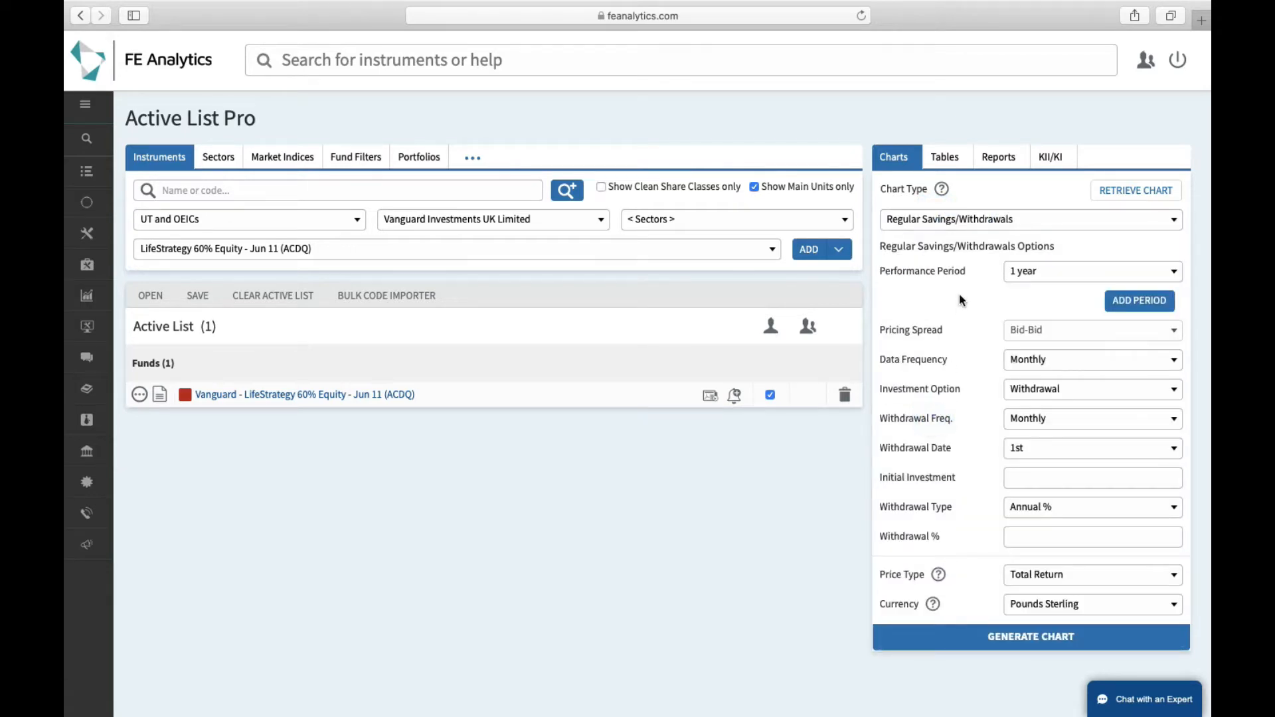
{"action": "mouse_move", "coordinate": [1039, 281]}
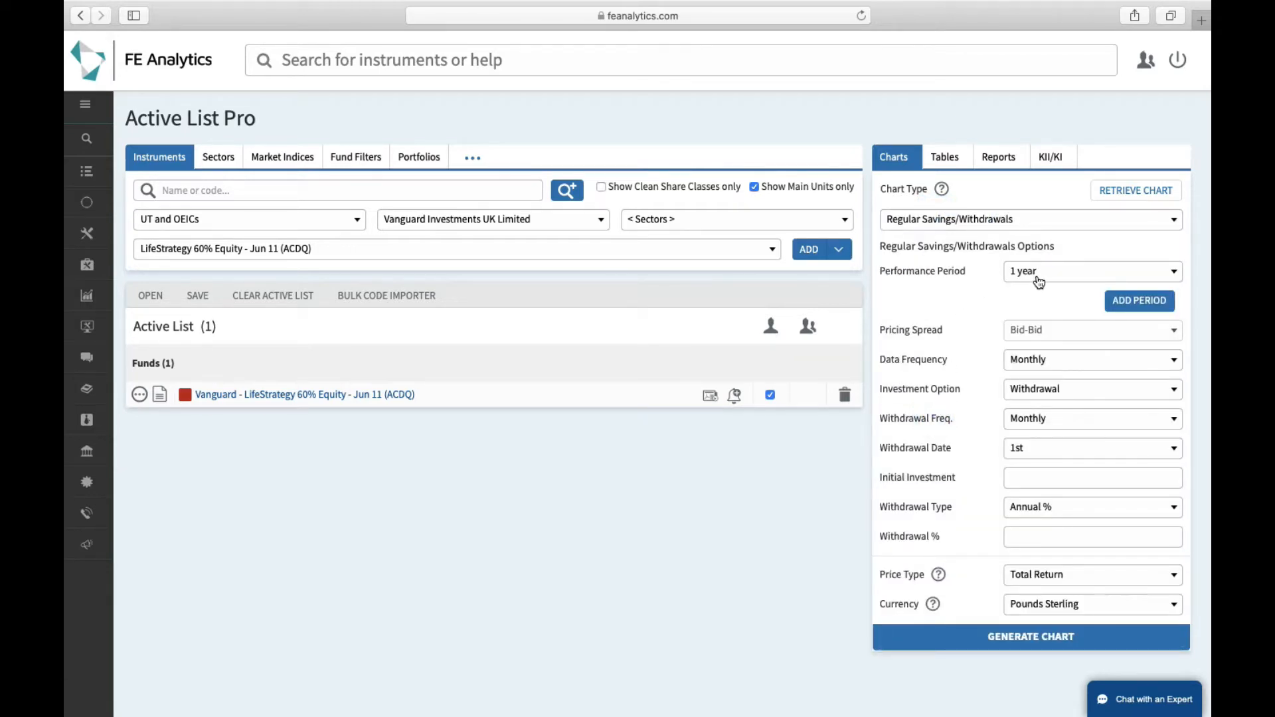
{"action": "left_click", "coordinate": [1092, 271]}
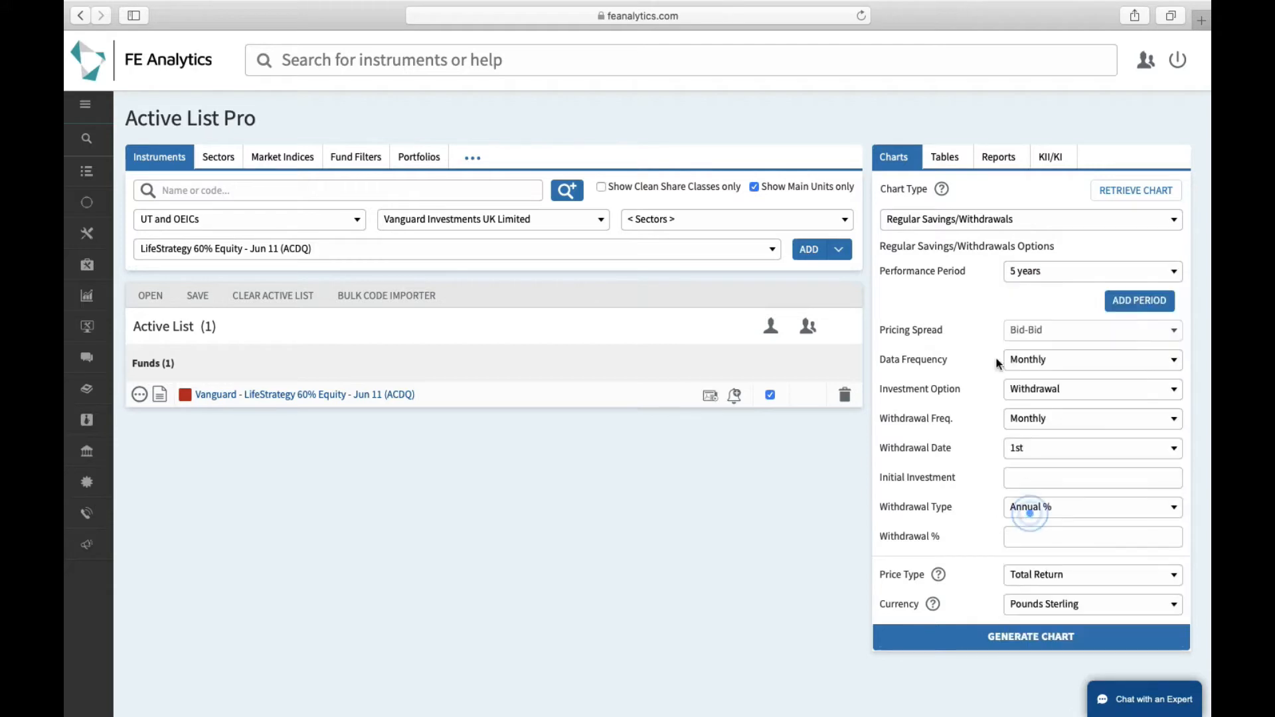
{"action": "mouse_move", "coordinate": [1011, 399]}
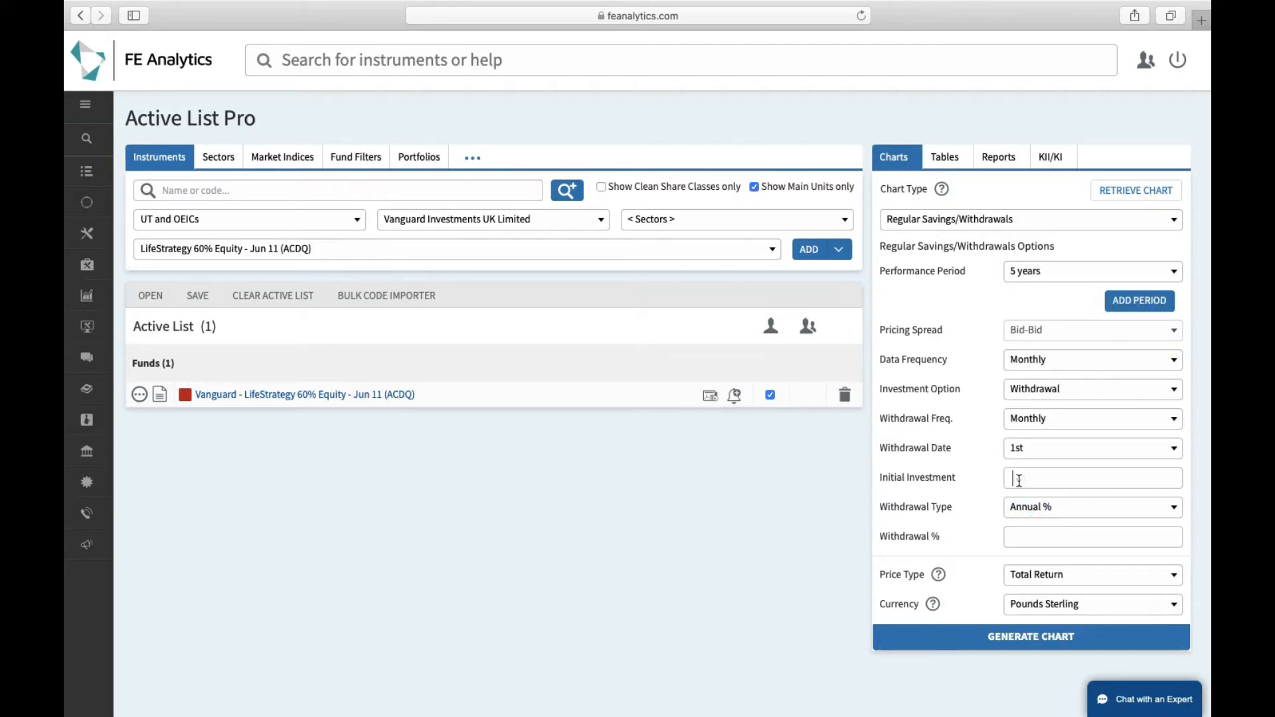
- Set a 400000 initial investment with regular withdrawals of 2000
{"action": "type", "text": "400000"}
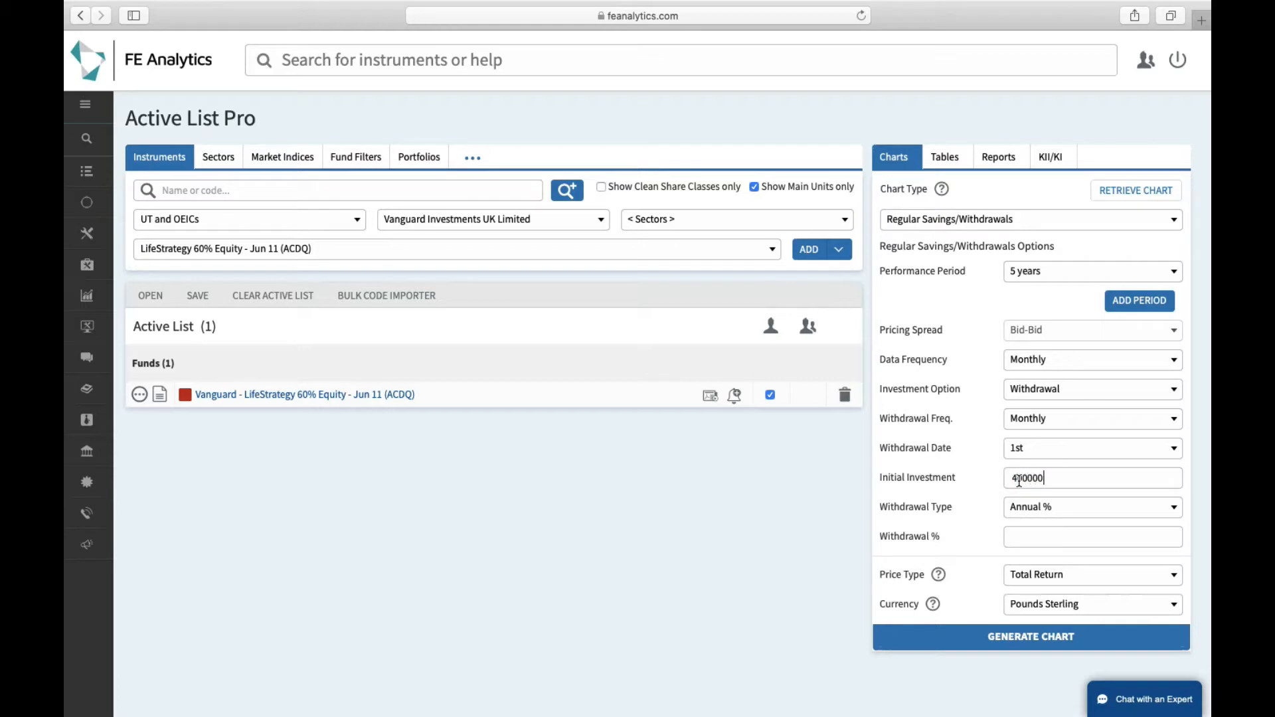
{"action": "left_click", "coordinate": [1091, 506]}
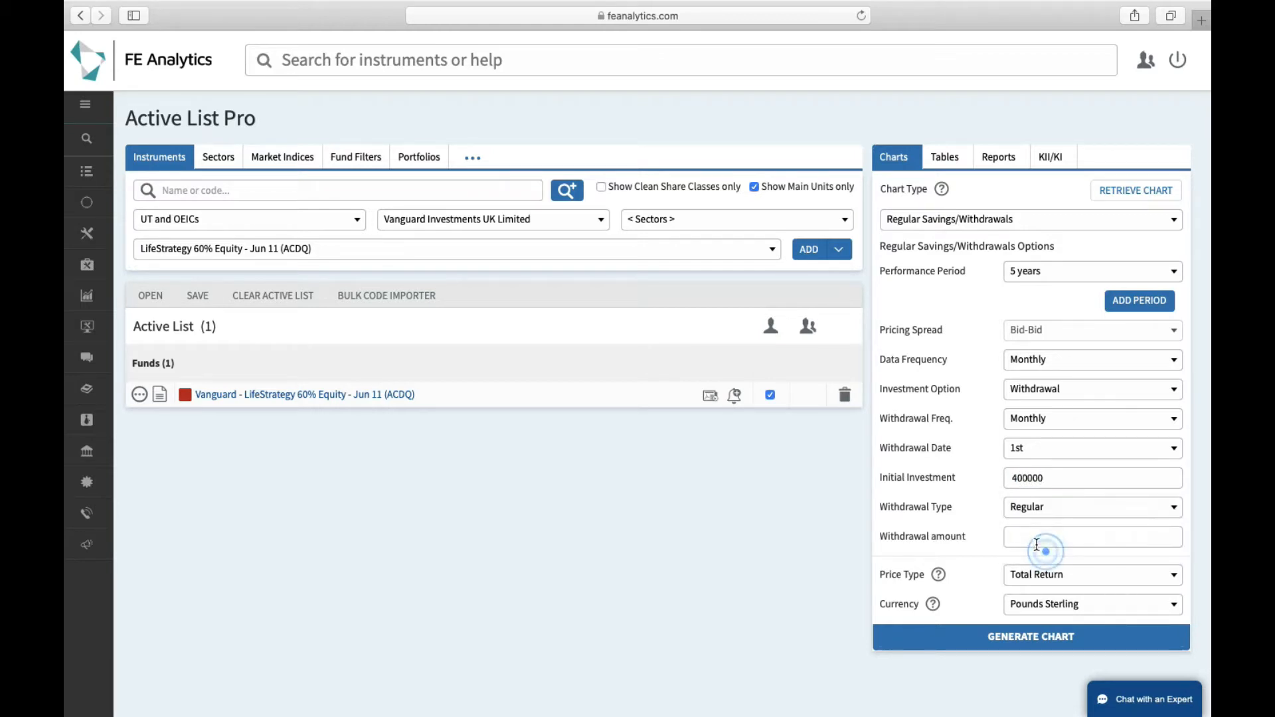
{"action": "type", "text": "2000"}
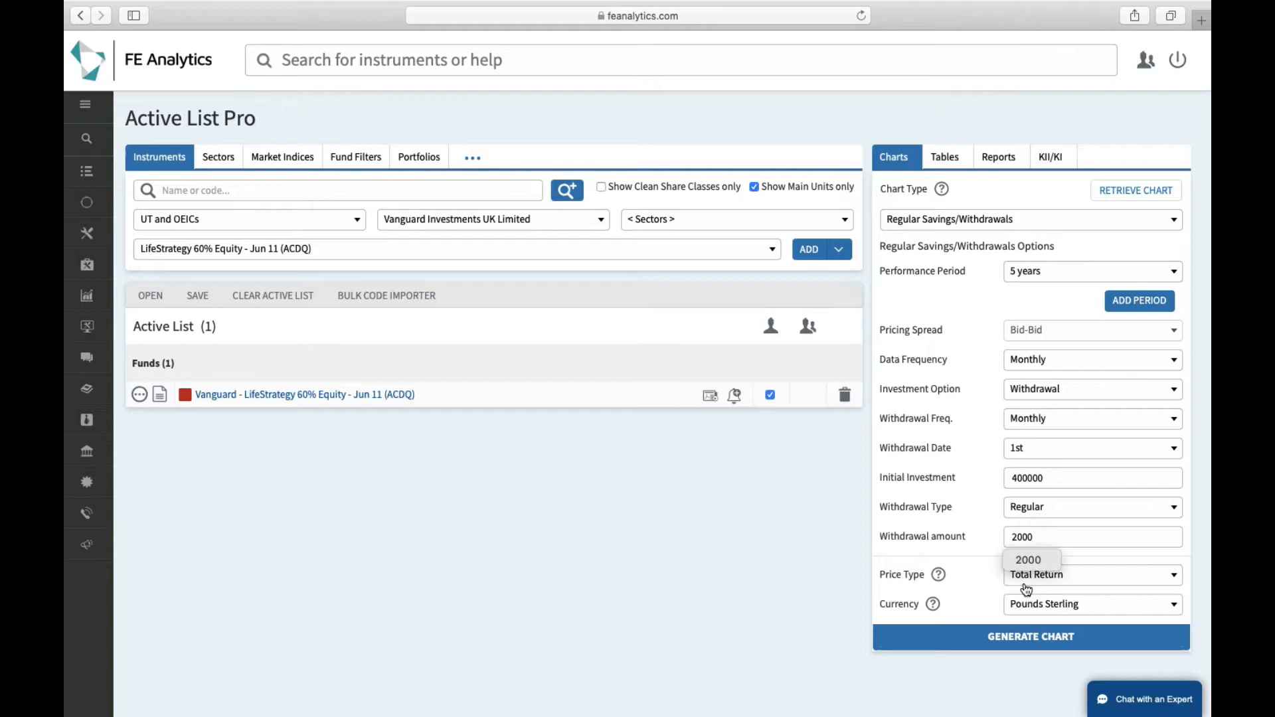
{"action": "left_click", "coordinate": [1030, 636]}
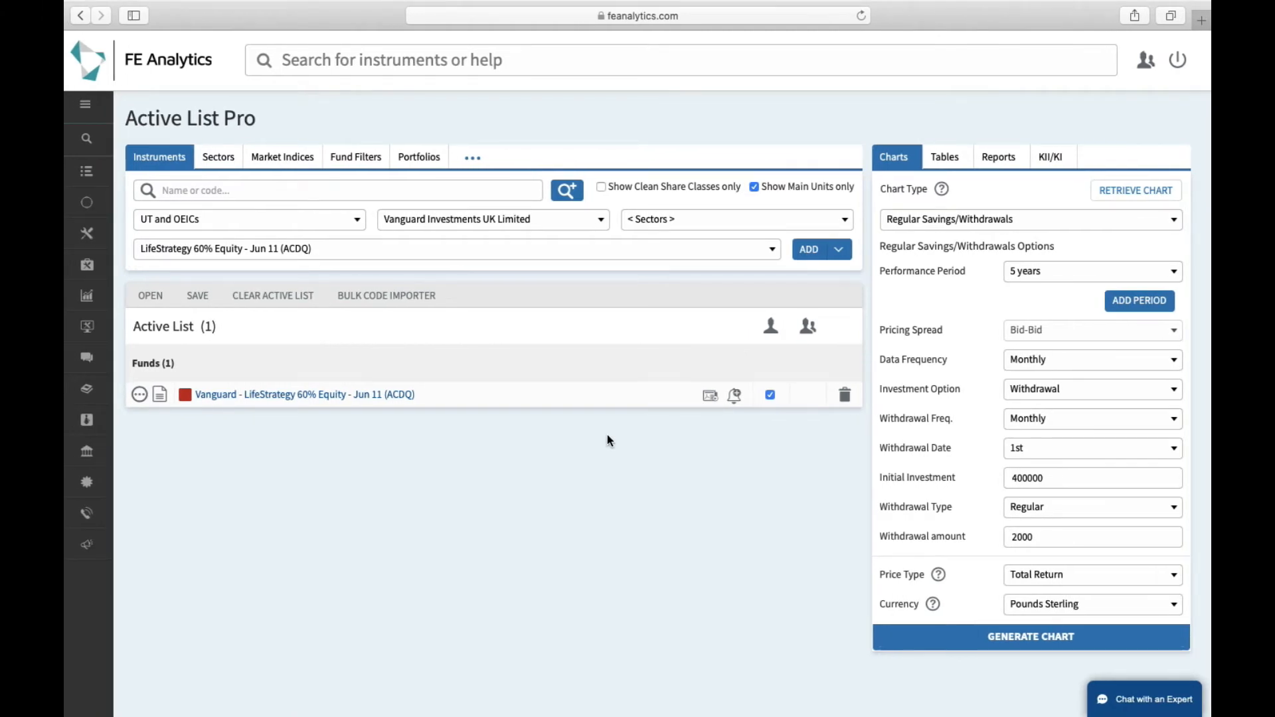
- Switch to Savings with 100000 initial and 750 regular investment, then generate the chart
{"action": "left_click", "coordinate": [1092, 387]}
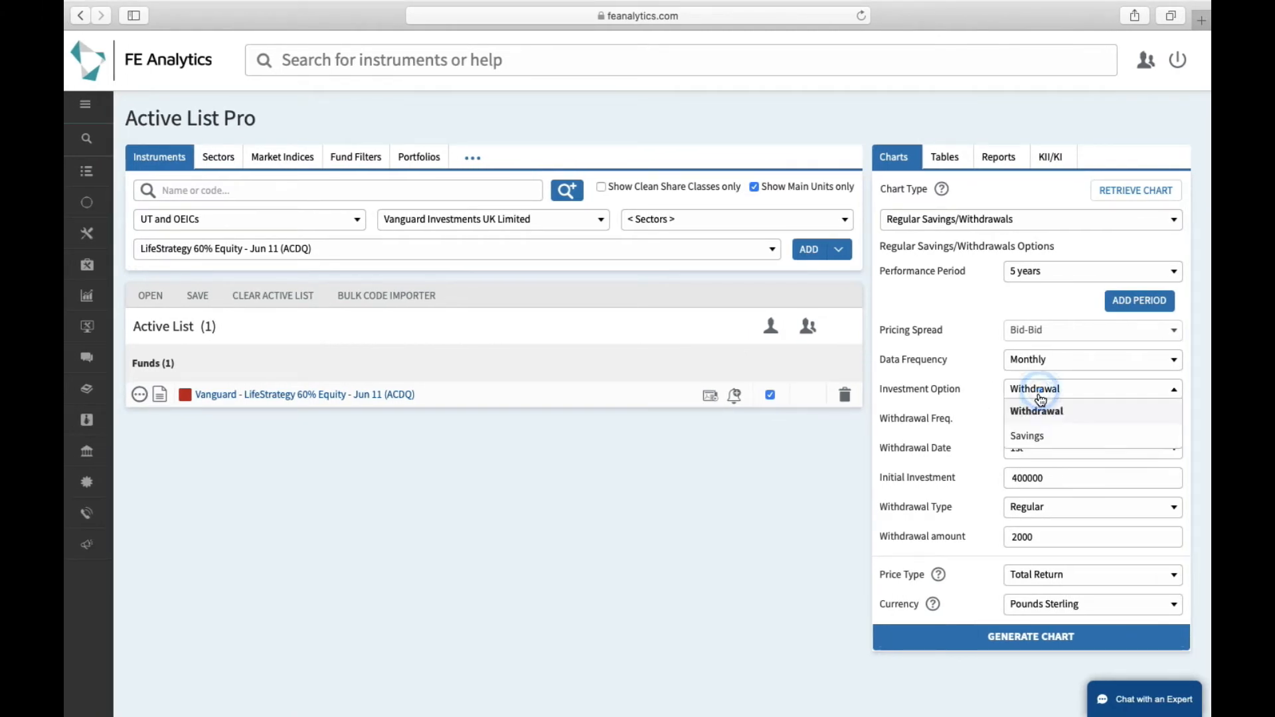
{"action": "left_click", "coordinate": [1027, 435]}
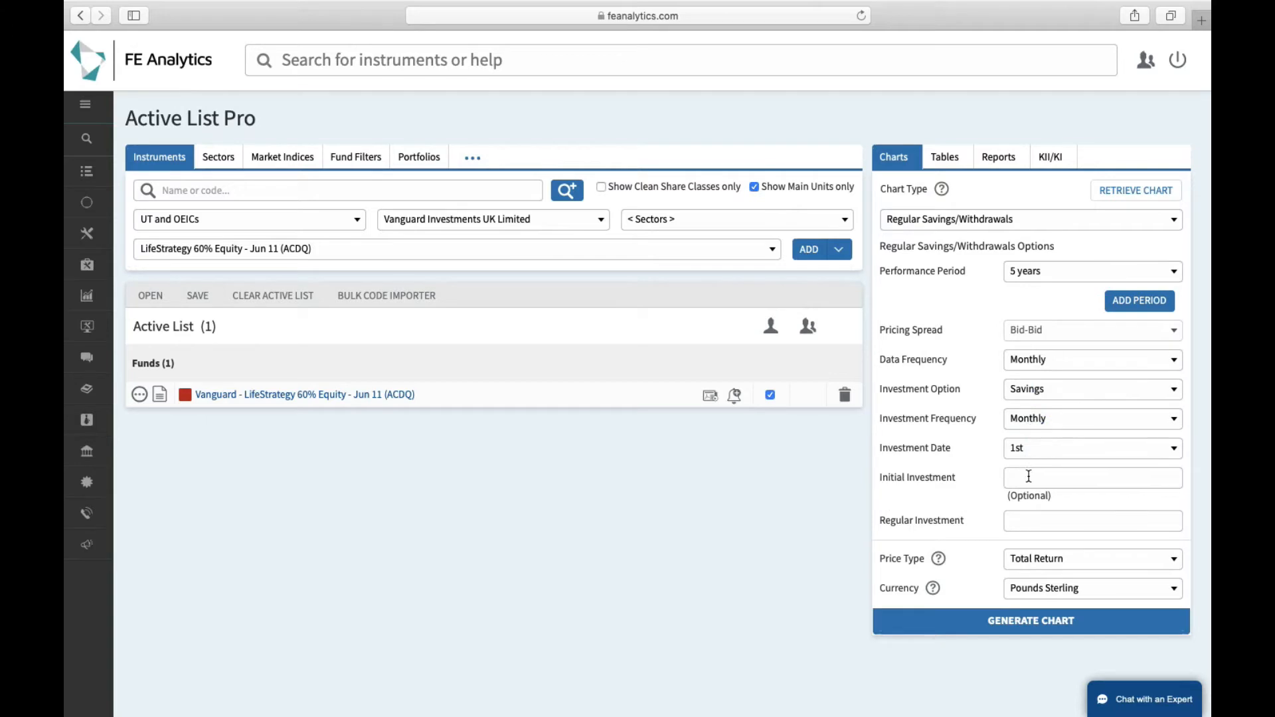
{"action": "left_click", "coordinate": [1092, 477]}
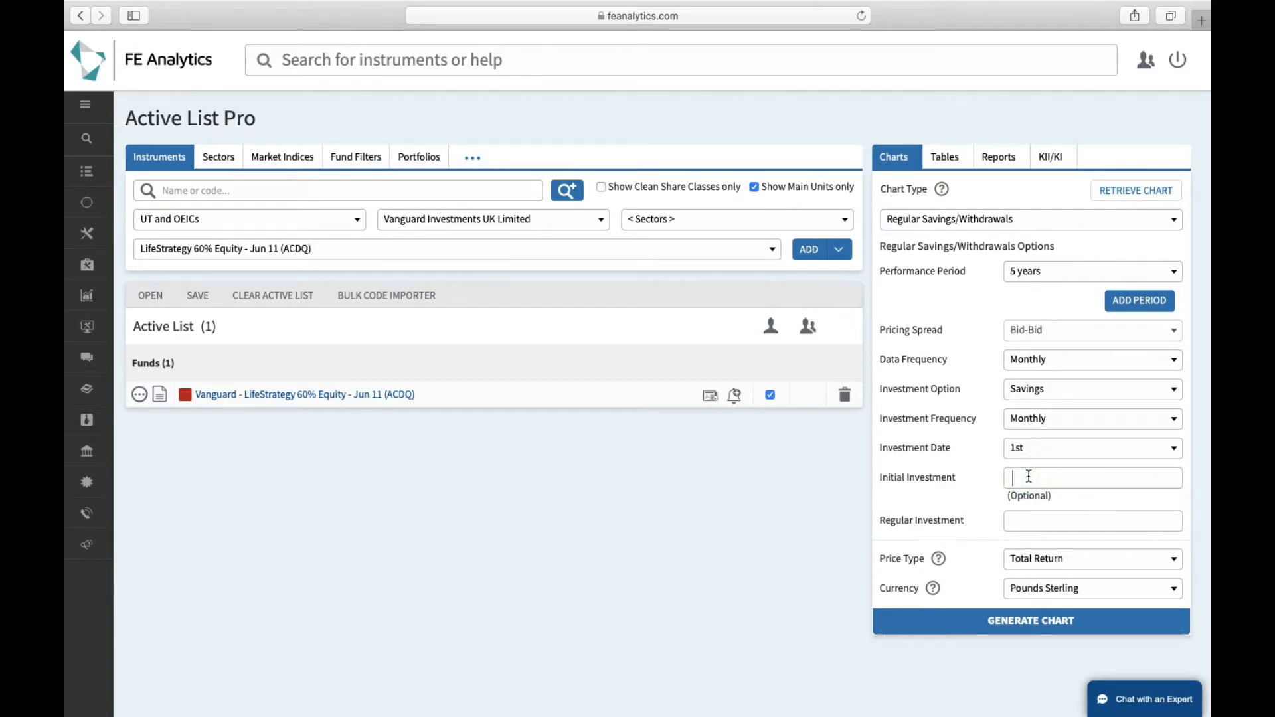
{"action": "type", "text": "100000"}
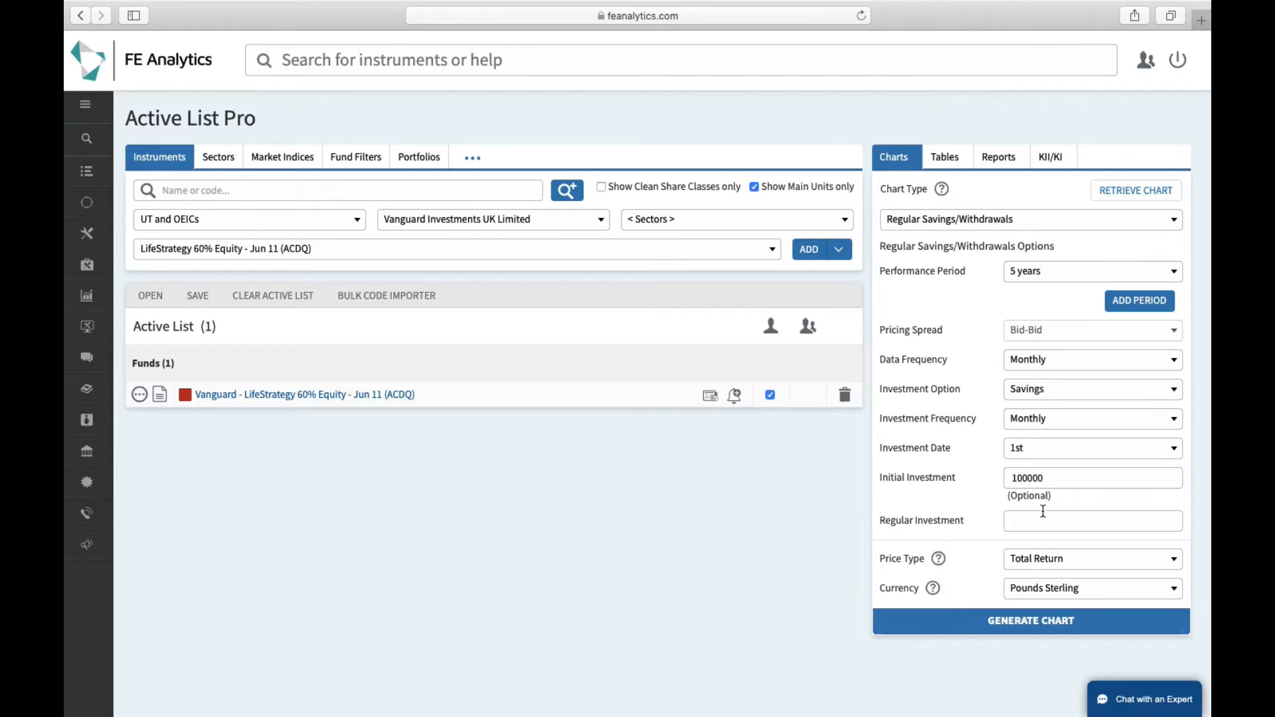
{"action": "type", "text": "750"}
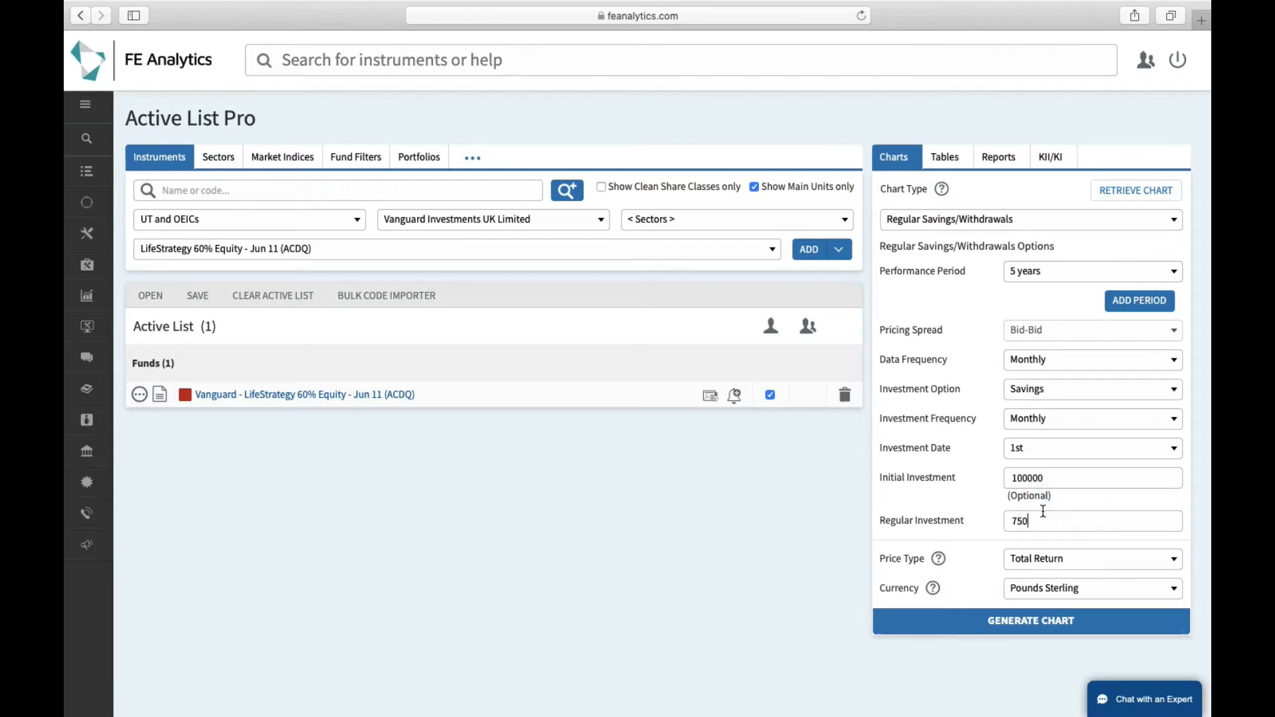
{"action": "left_click", "coordinate": [1031, 621]}
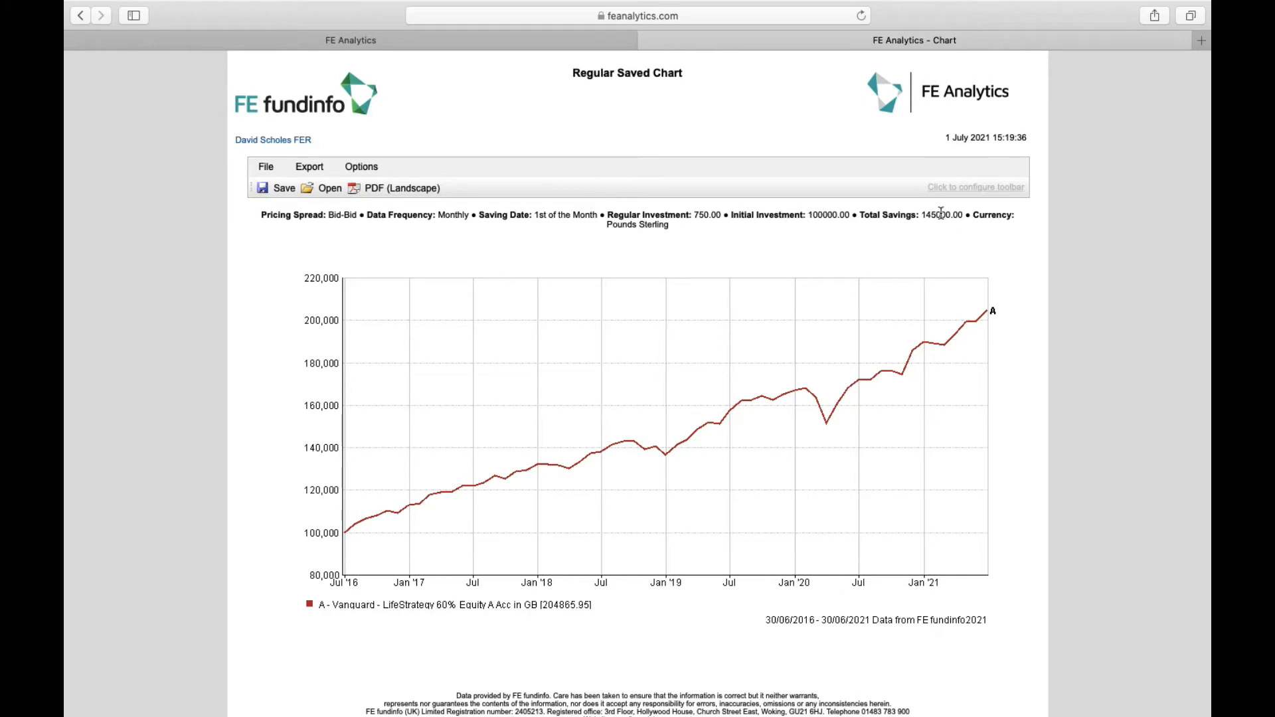
- Return from the Regular Saved chart to the Active List tab
{"action": "double_click", "coordinate": [943, 215]}
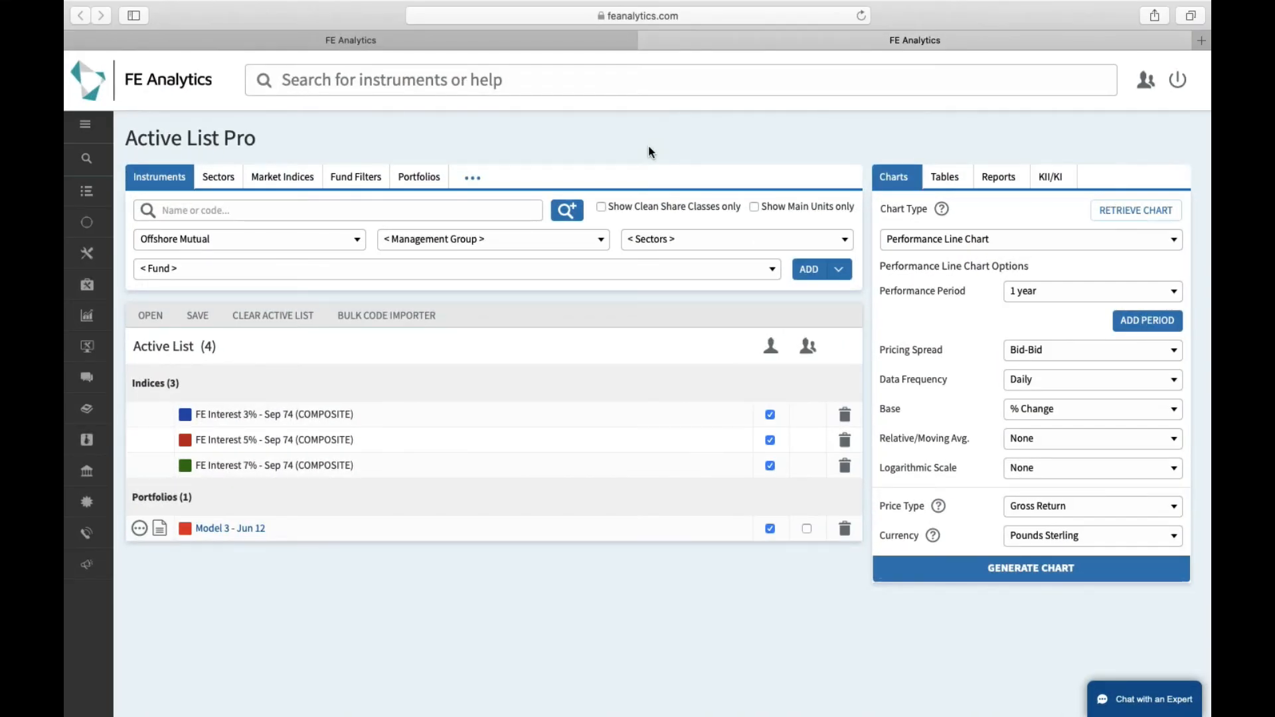
{"action": "mouse_move", "coordinate": [444, 147]}
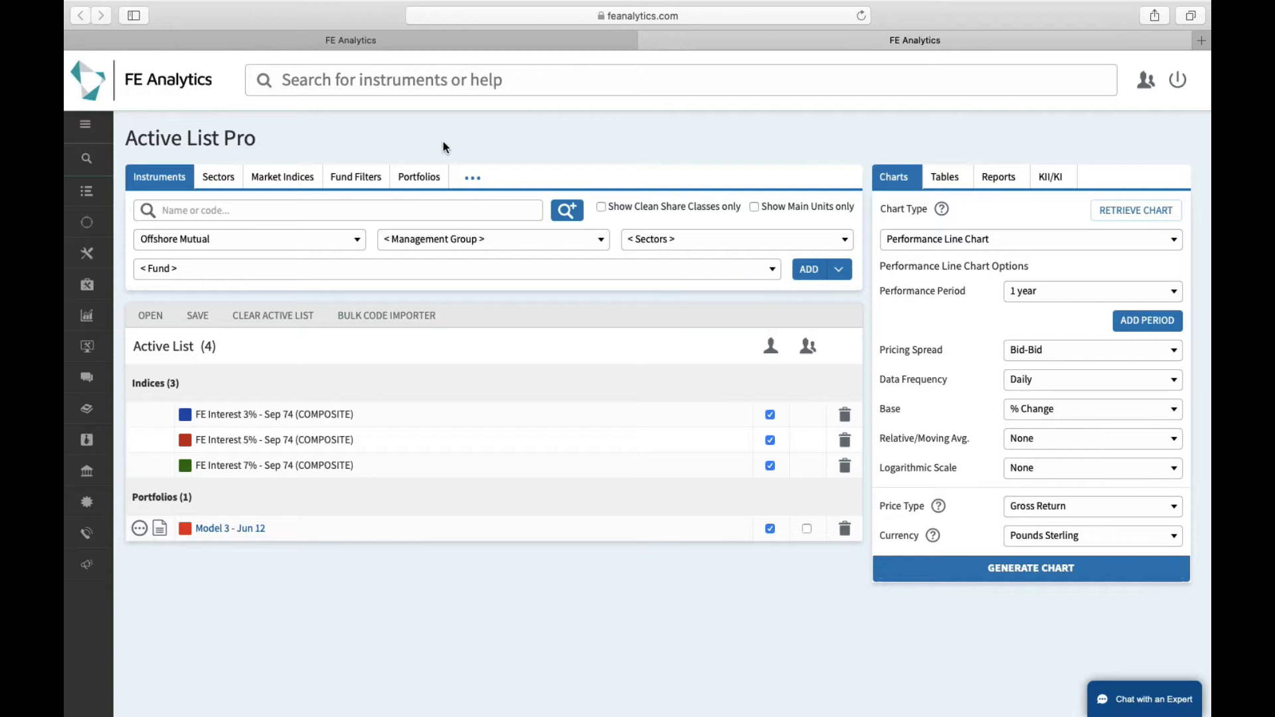
- Browse Market Indices and filter the provider list to Financial Express
{"action": "left_click", "coordinate": [281, 176]}
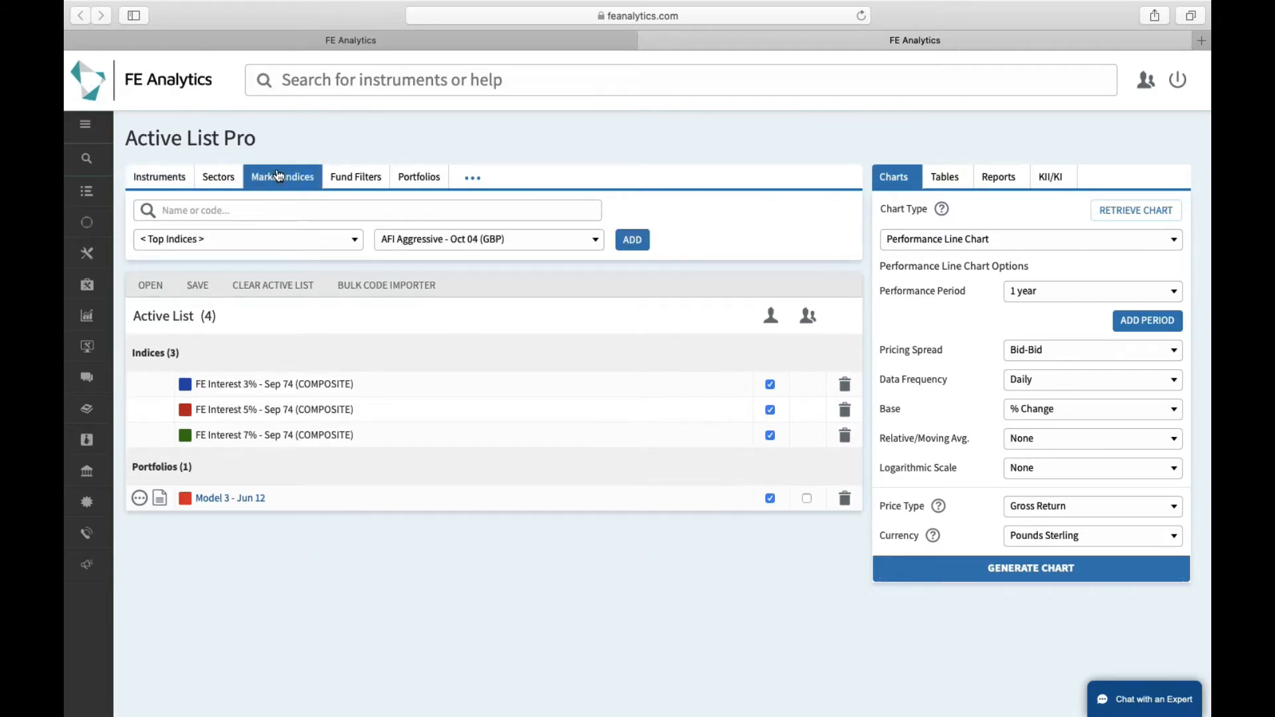
{"action": "left_click", "coordinate": [248, 238]}
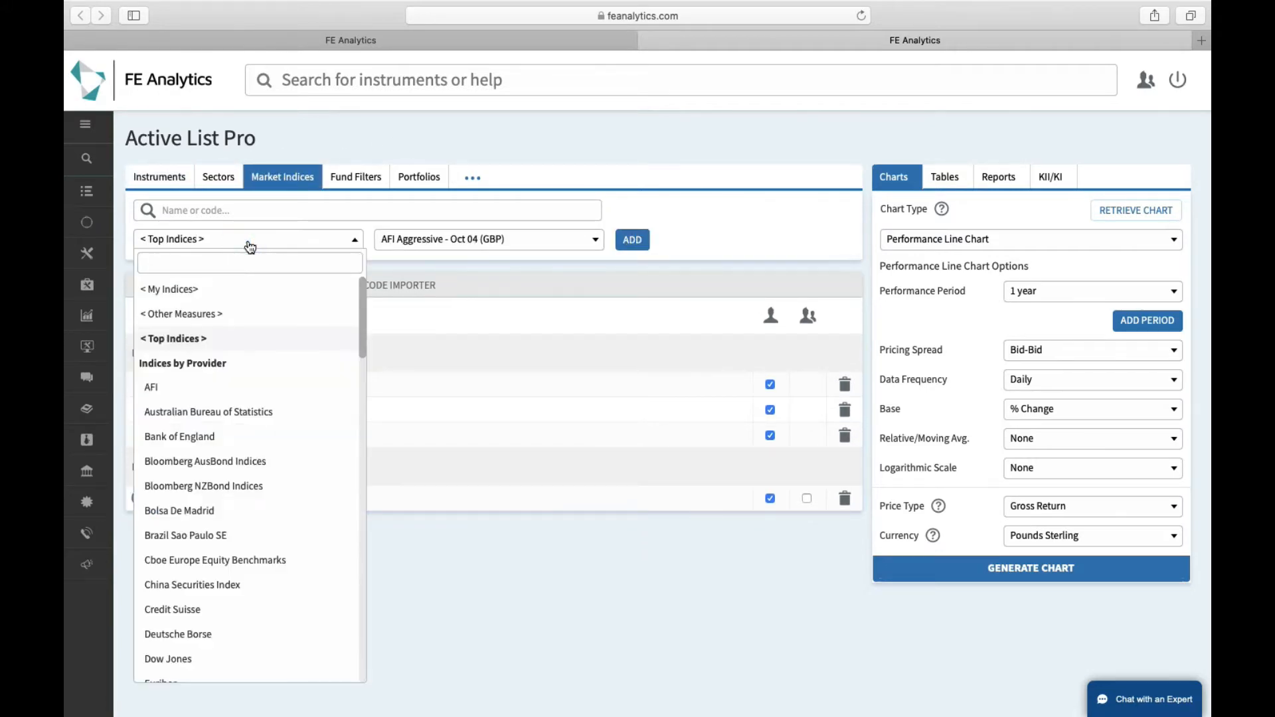
{"action": "type", "text": "fina"}
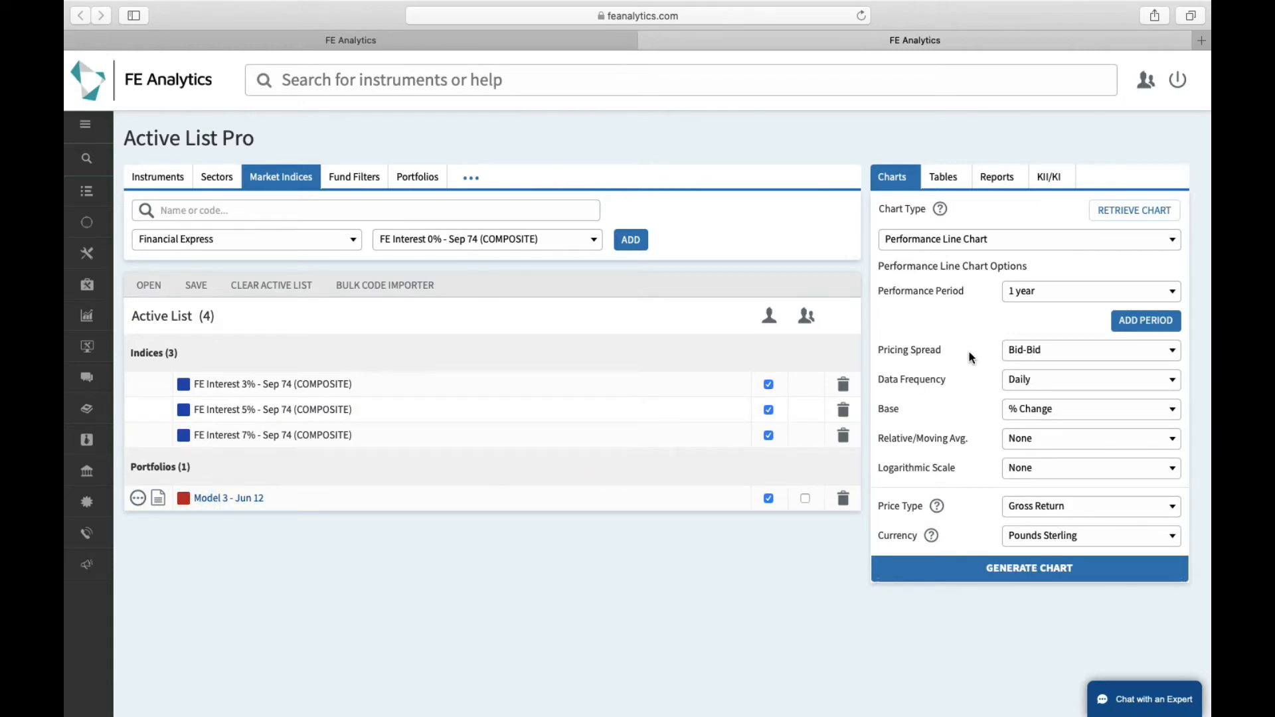
- Configure a withdrawal forecast with 400000 initial investment and regular 2000 withdrawals
{"action": "left_click", "coordinate": [1028, 237]}
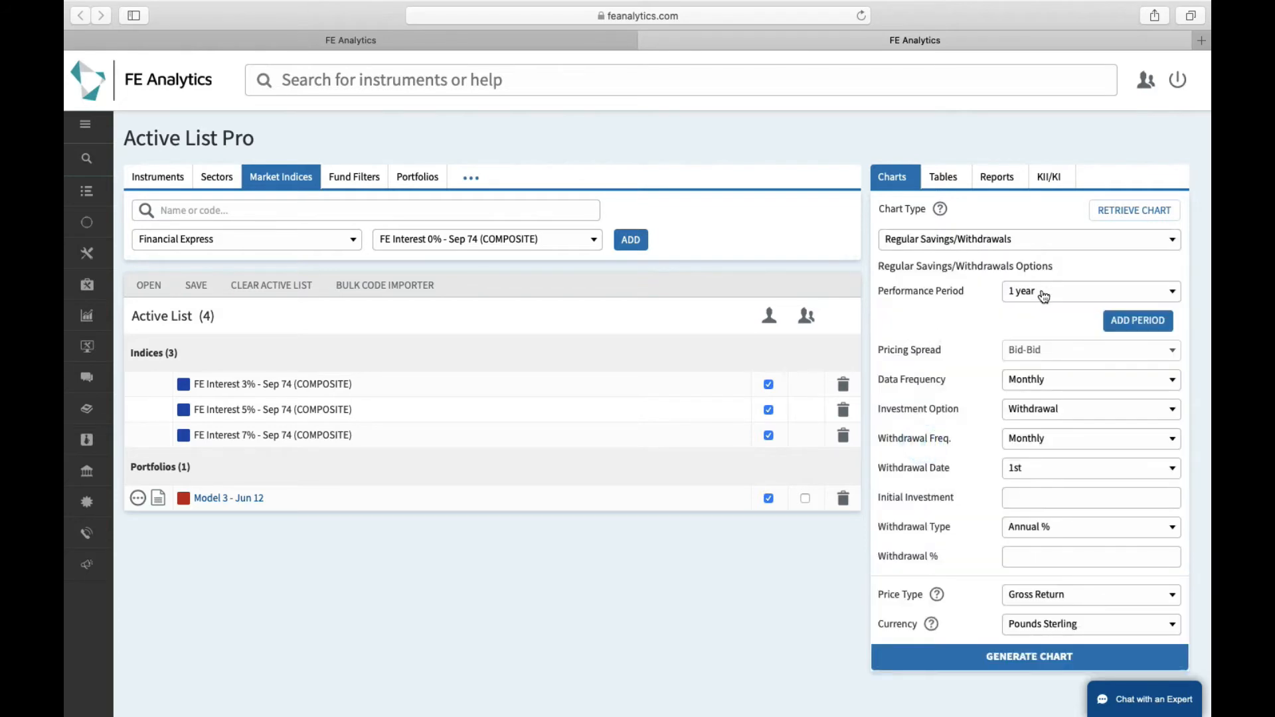
{"action": "left_click", "coordinate": [1089, 291]}
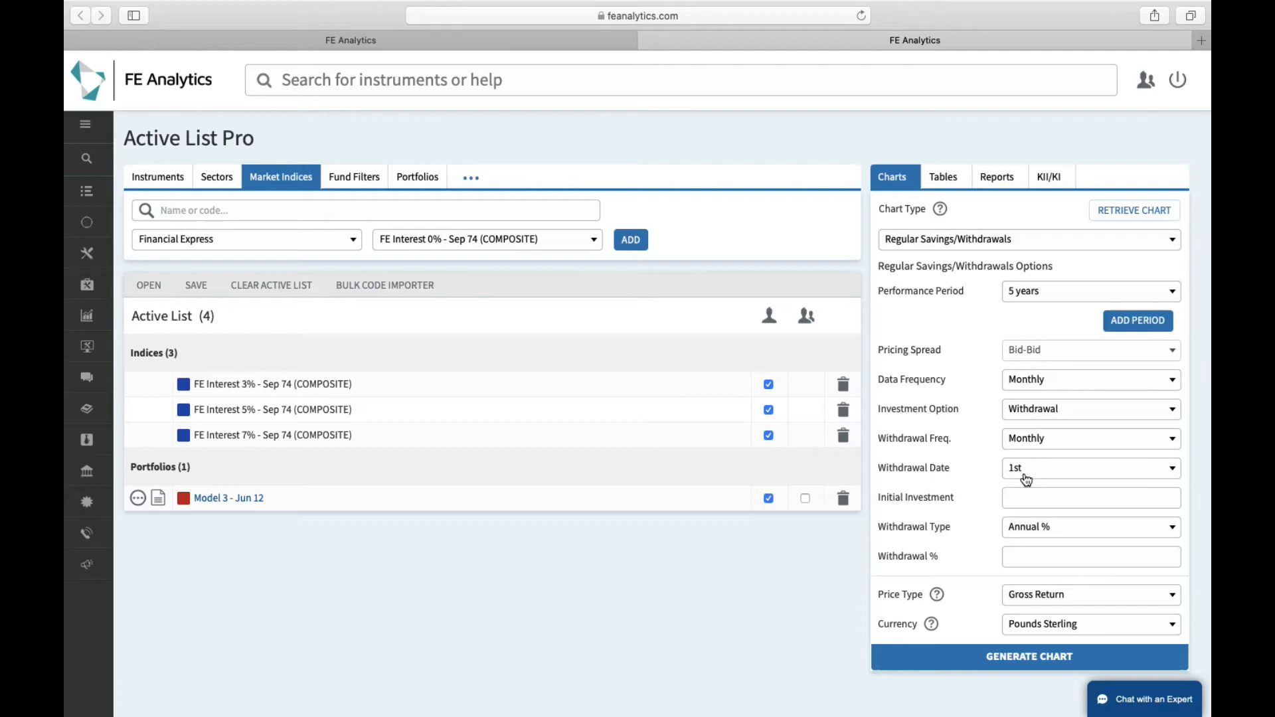
{"action": "type", "text": "400"}
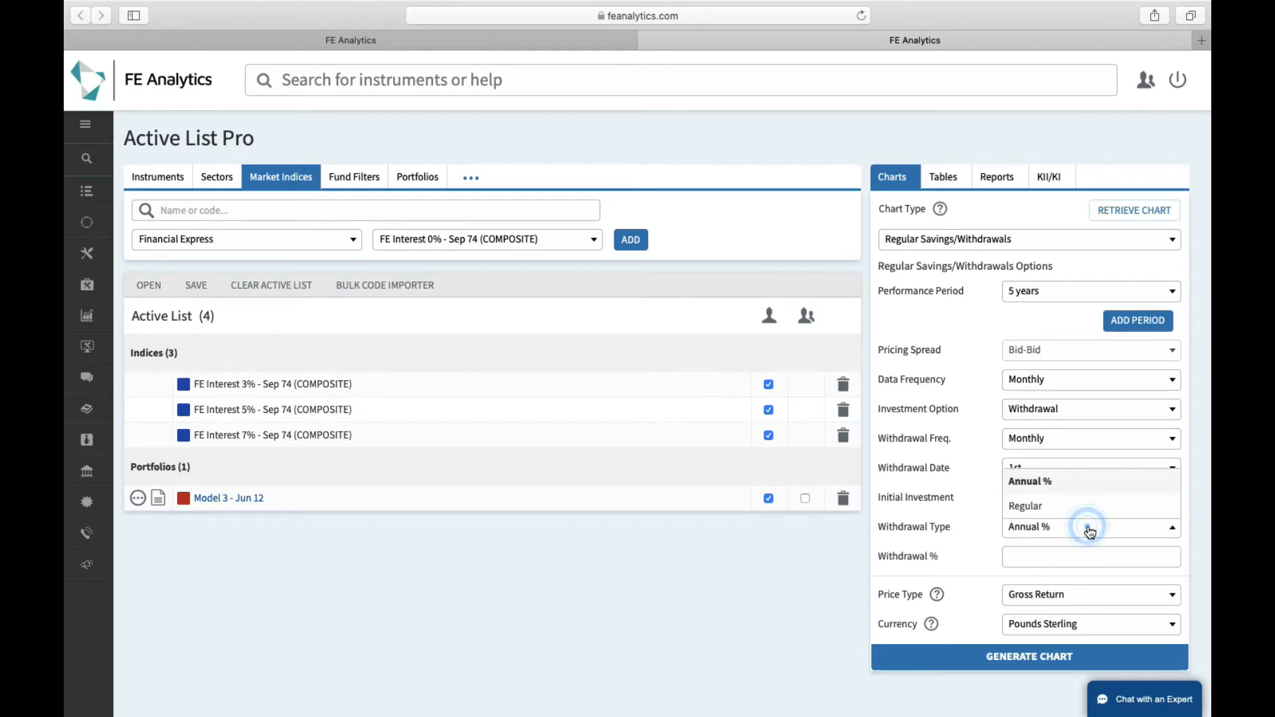
{"action": "left_click", "coordinate": [1024, 505]}
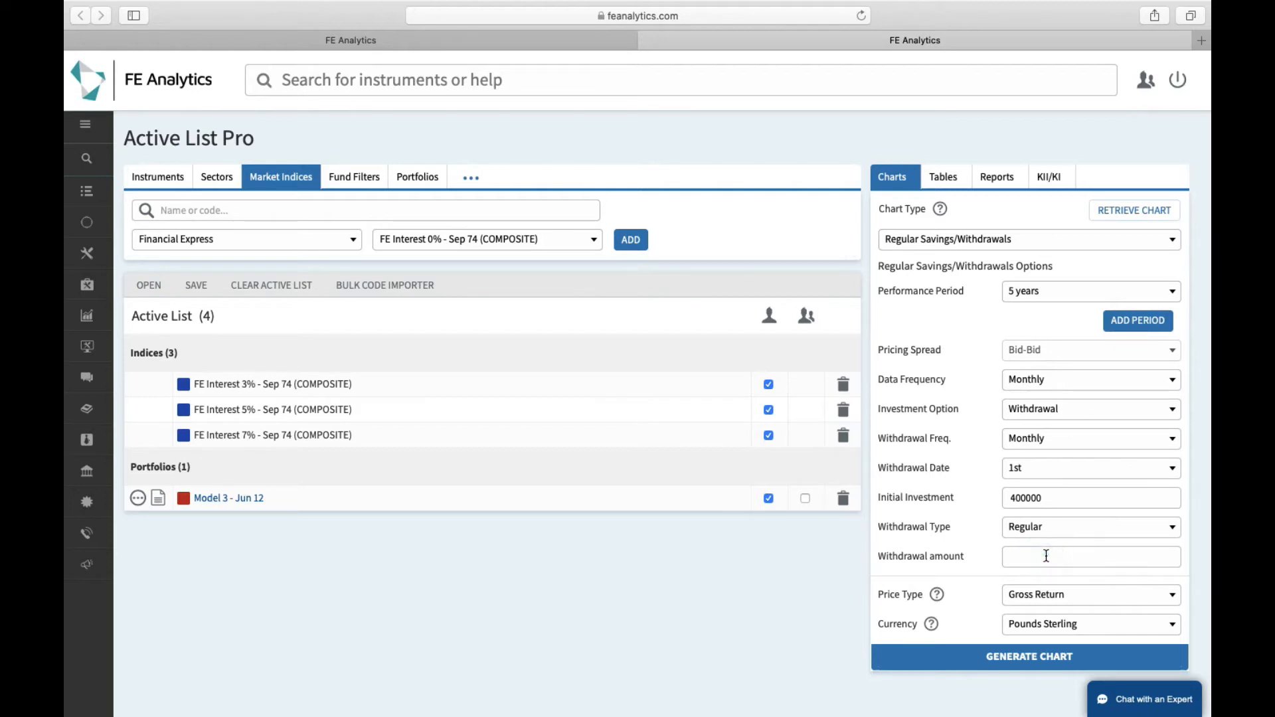
{"action": "type", "text": "2000"}
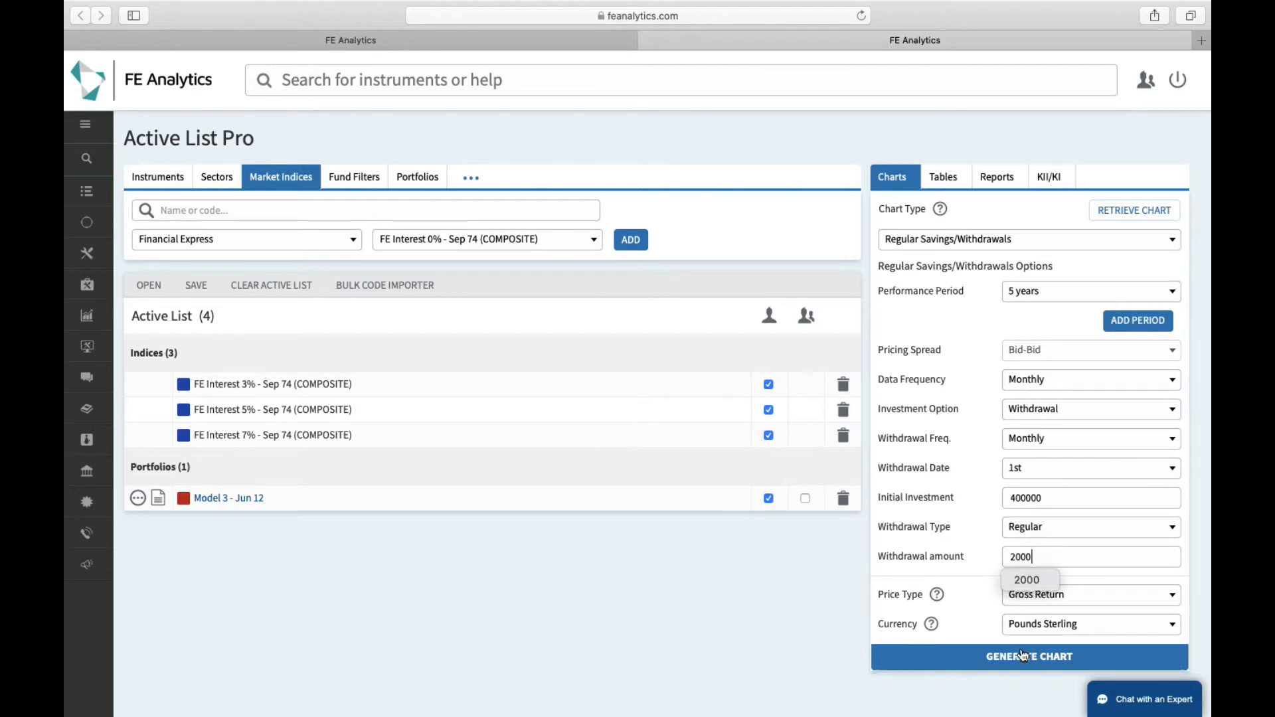
{"action": "left_click", "coordinate": [1028, 656]}
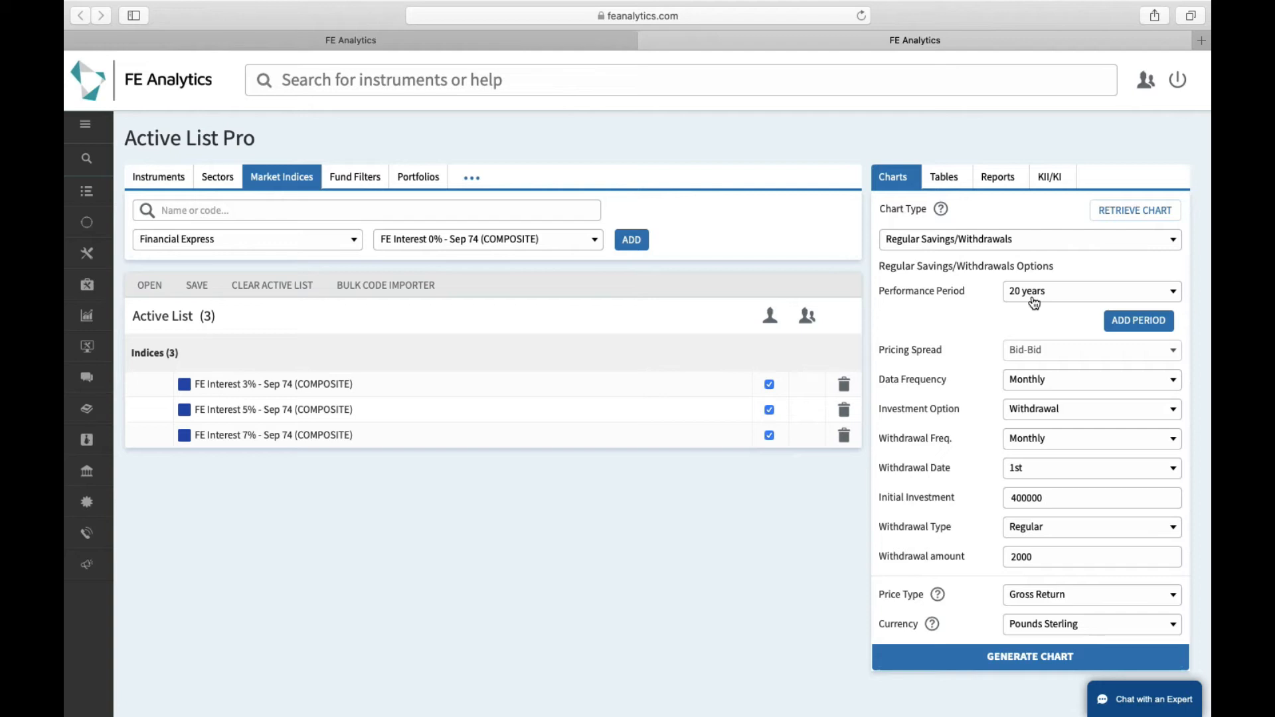
{"action": "mouse_move", "coordinate": [998, 499]}
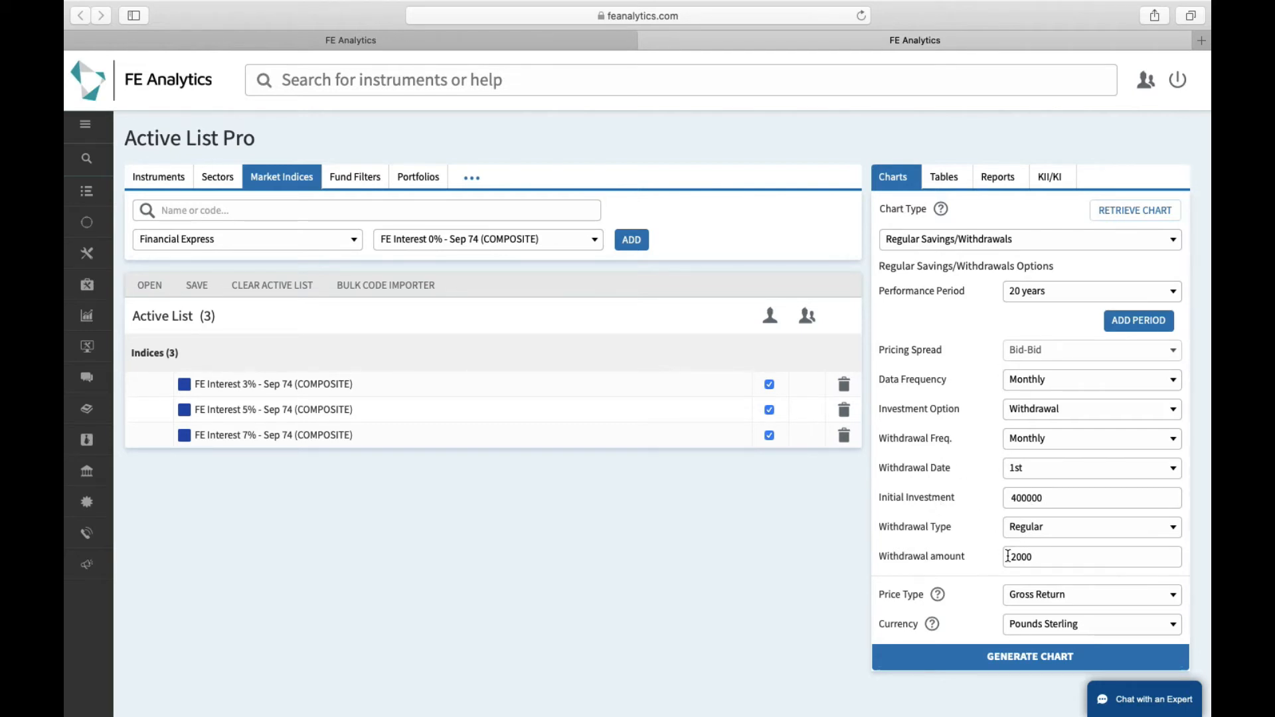
{"action": "left_click", "coordinate": [1029, 657]}
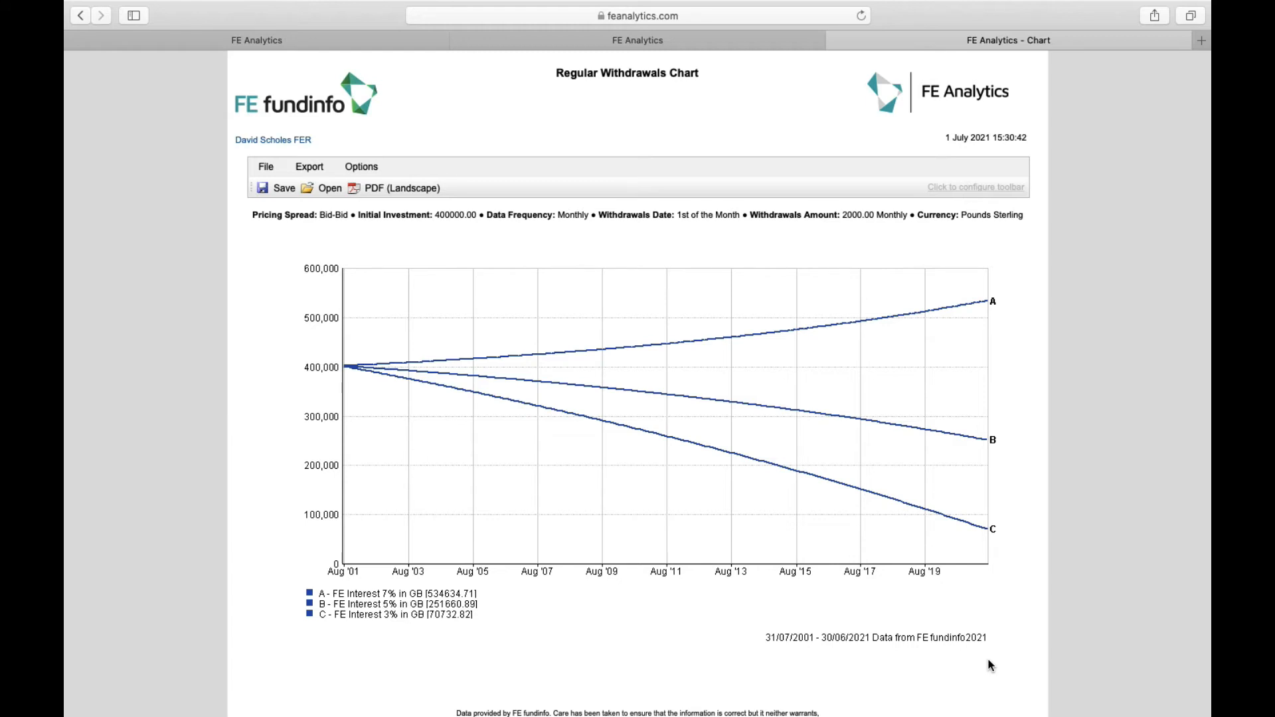
{"action": "mouse_move", "coordinate": [1001, 548]}
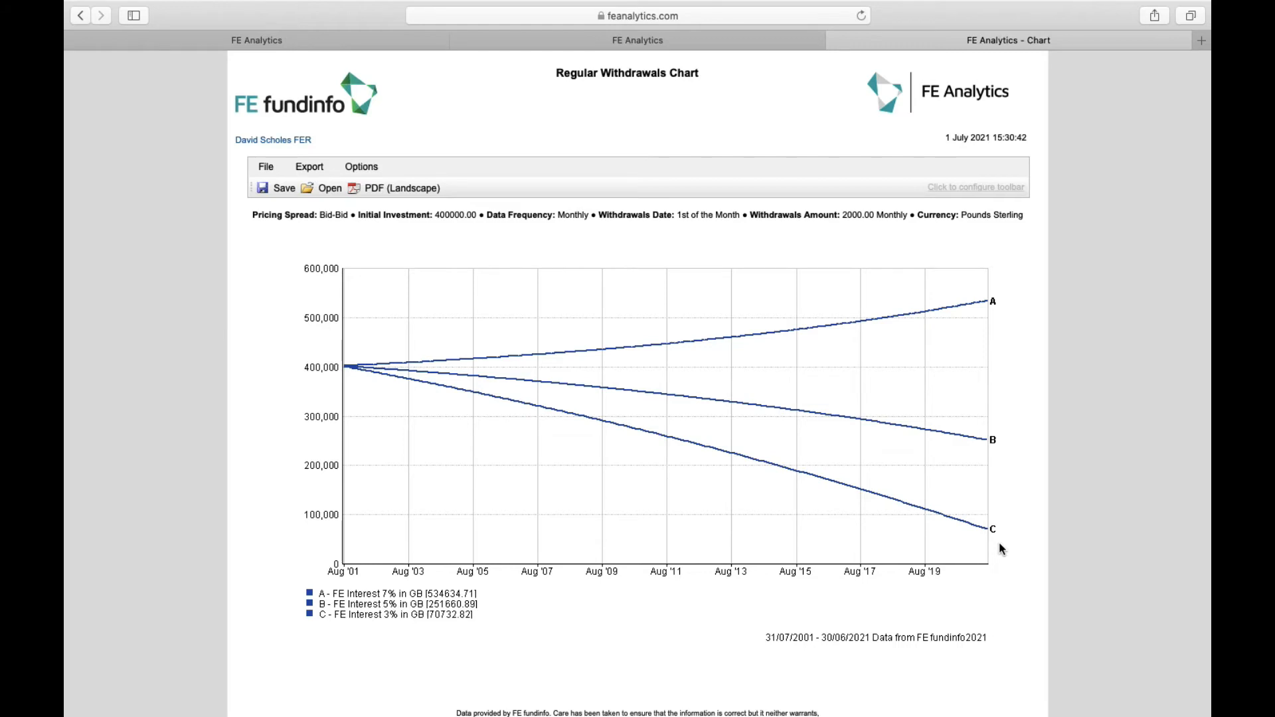
{"action": "mouse_move", "coordinate": [1012, 356]}
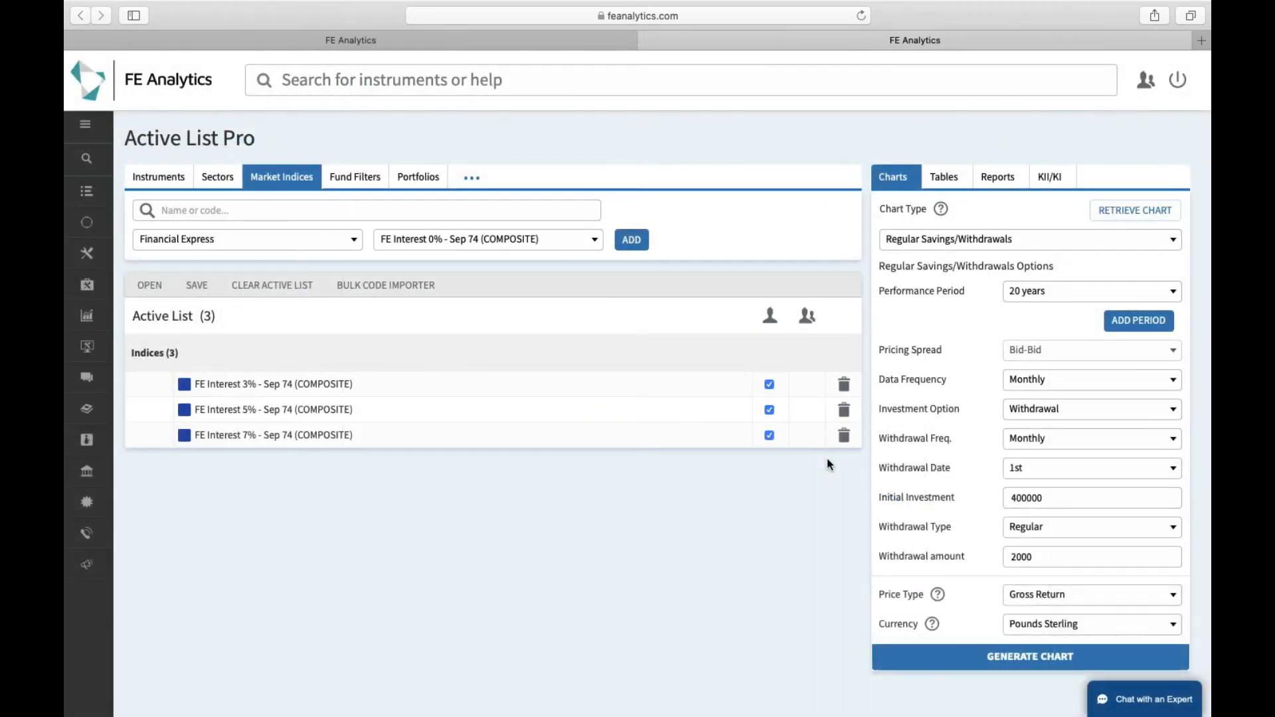
- Switch to Savings with 150000 initial and 550 regular investment and generate the chart
{"action": "left_click", "coordinate": [1089, 408]}
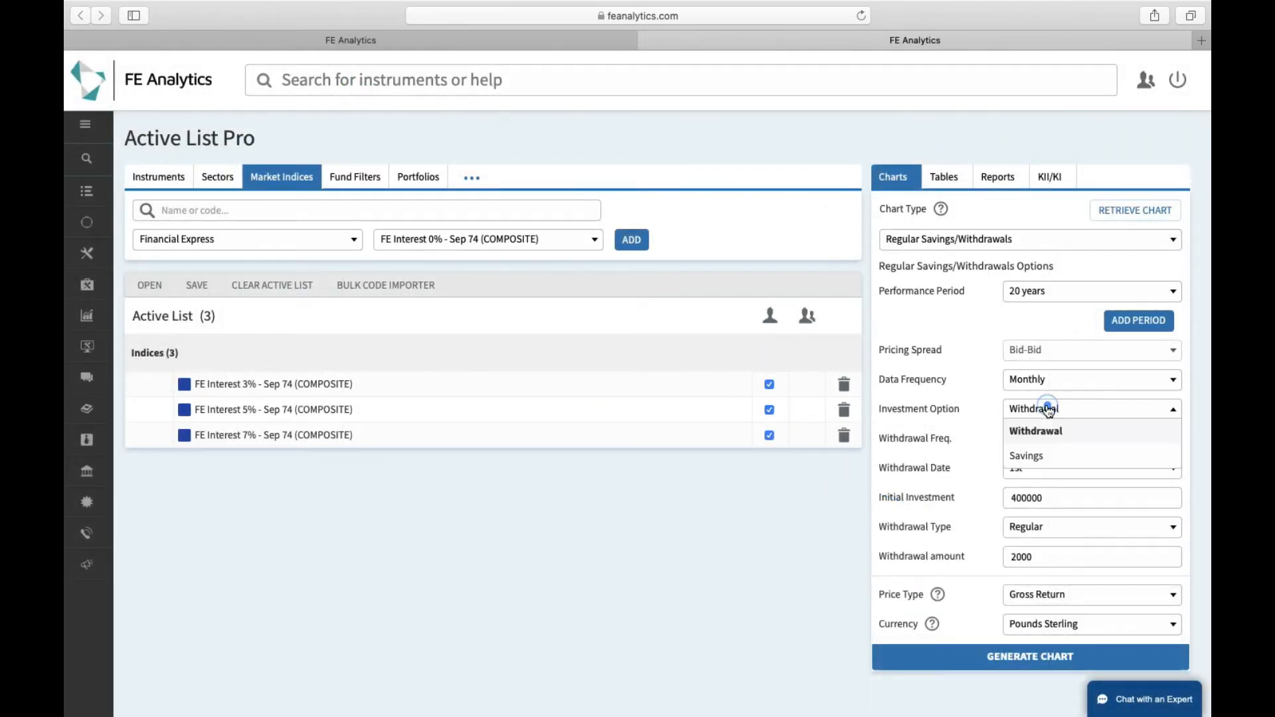
{"action": "left_click", "coordinate": [1025, 456]}
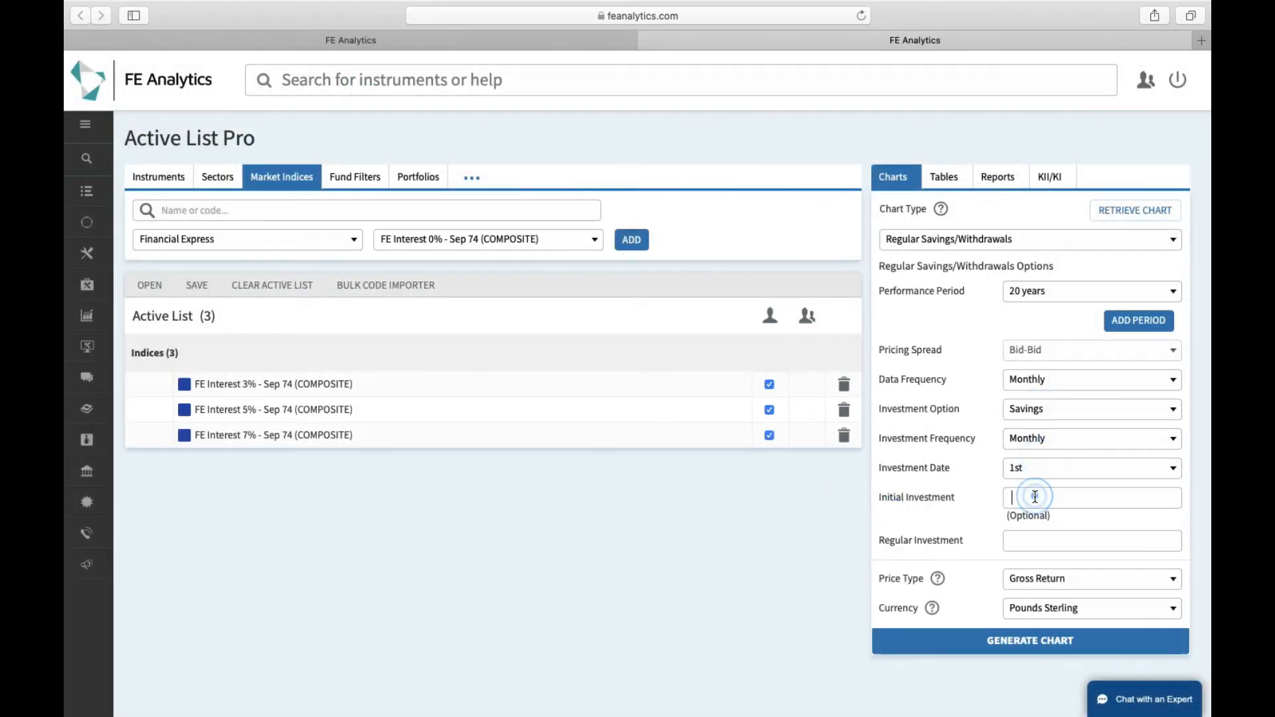
{"action": "type", "text": "150000"}
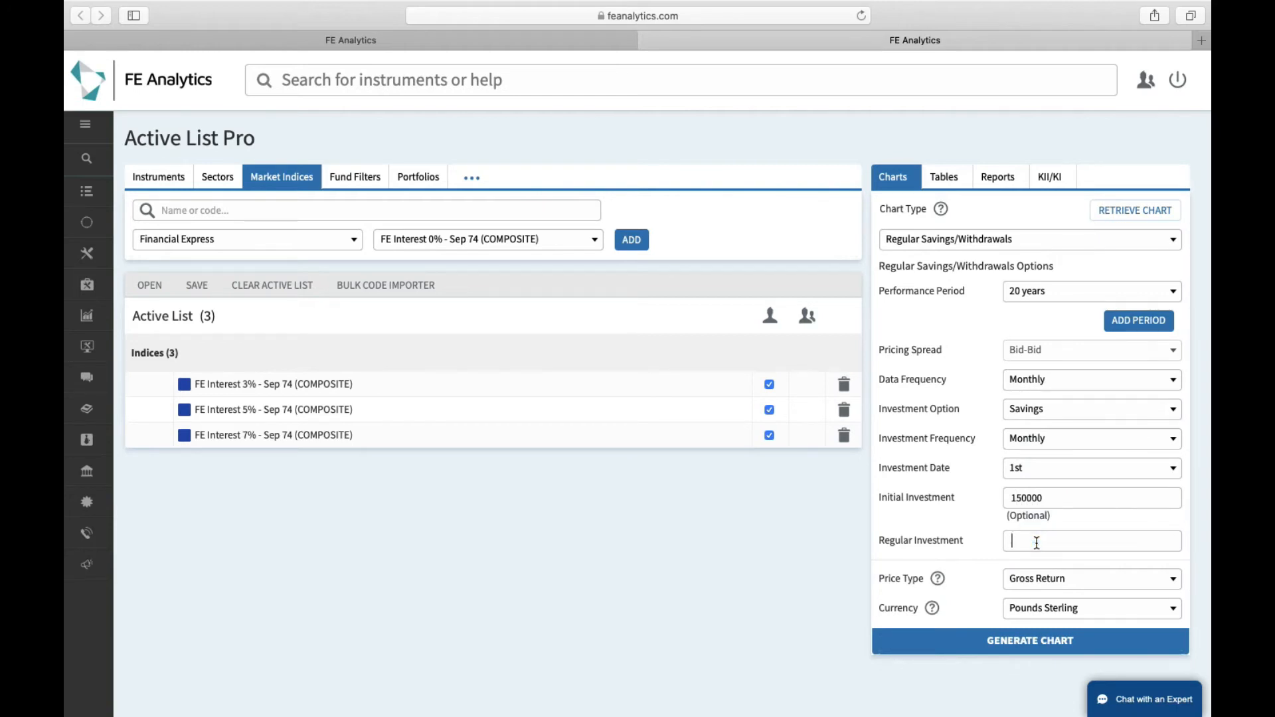
{"action": "type", "text": "550"}
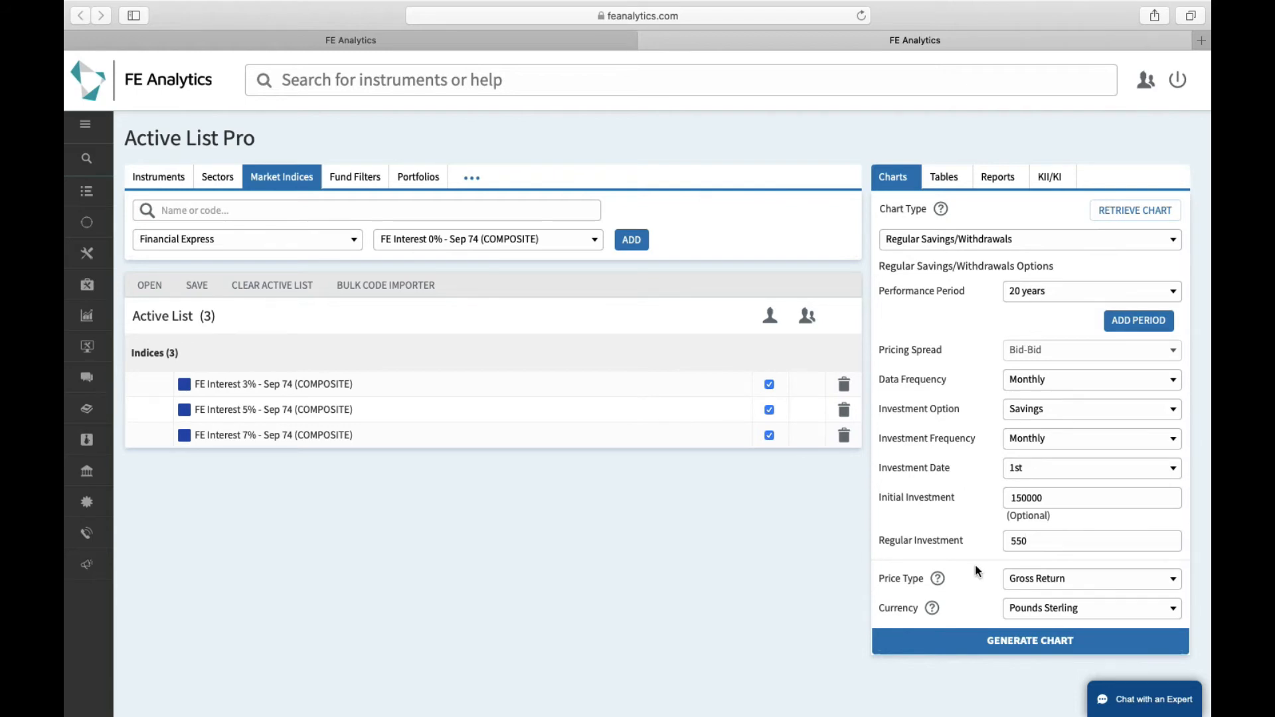
{"action": "left_click", "coordinate": [1028, 640]}
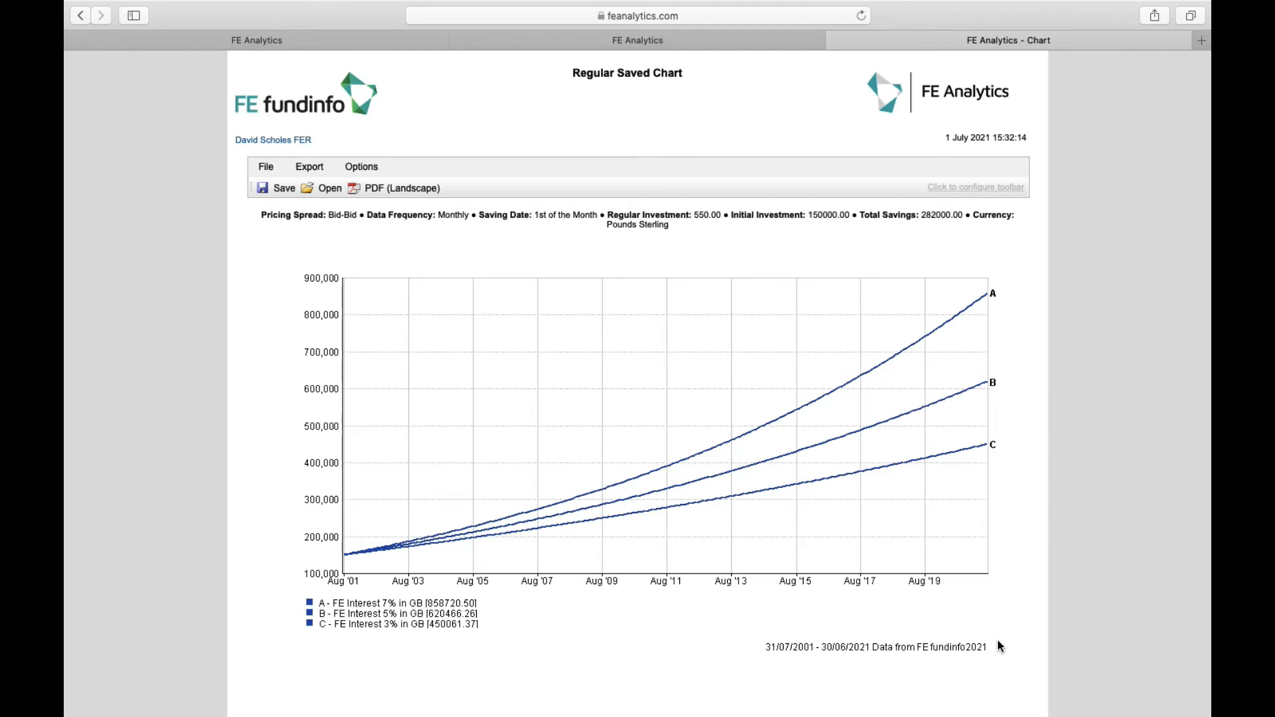
{"action": "mouse_move", "coordinate": [938, 214]}
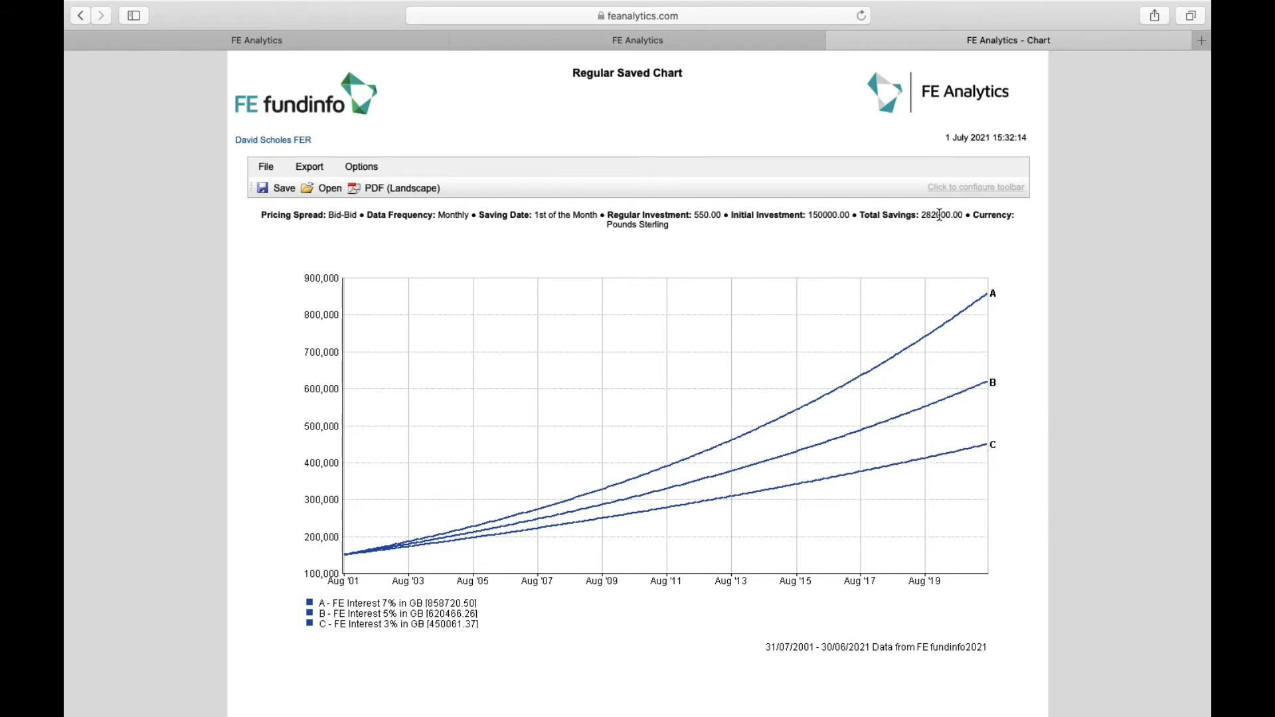
{"action": "double_click", "coordinate": [942, 215]}
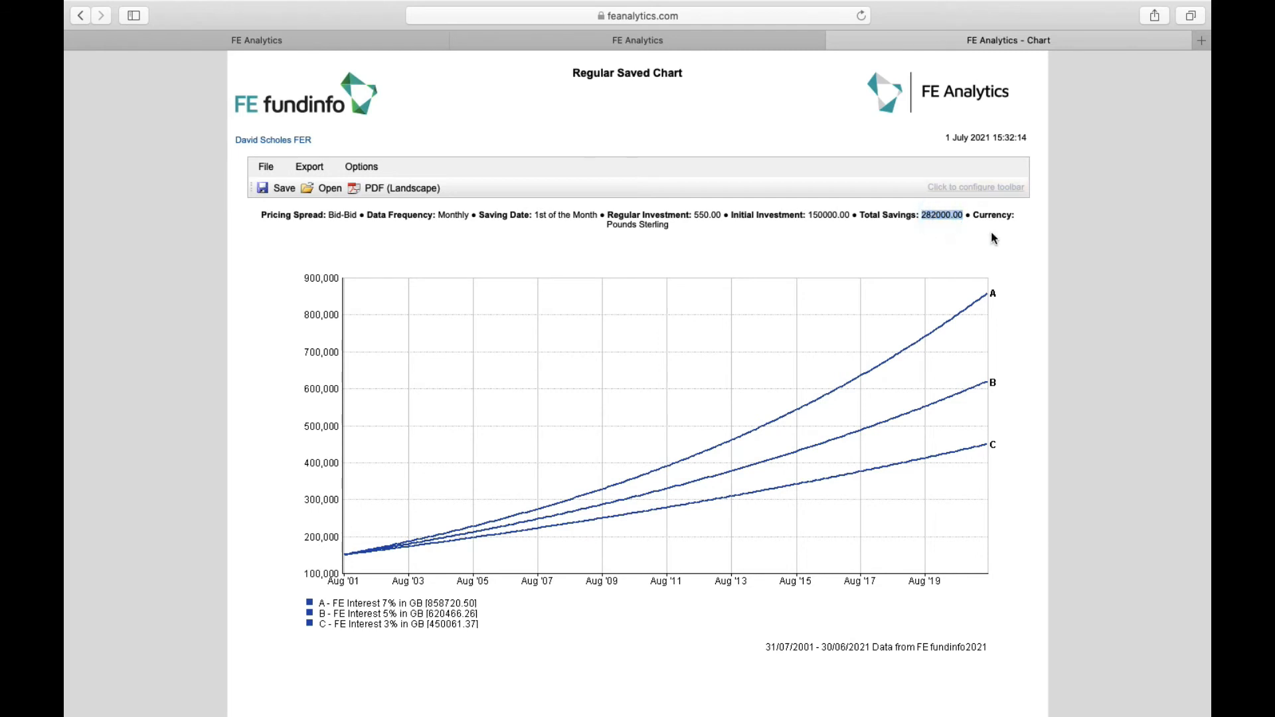
{"action": "mouse_move", "coordinate": [998, 240]}
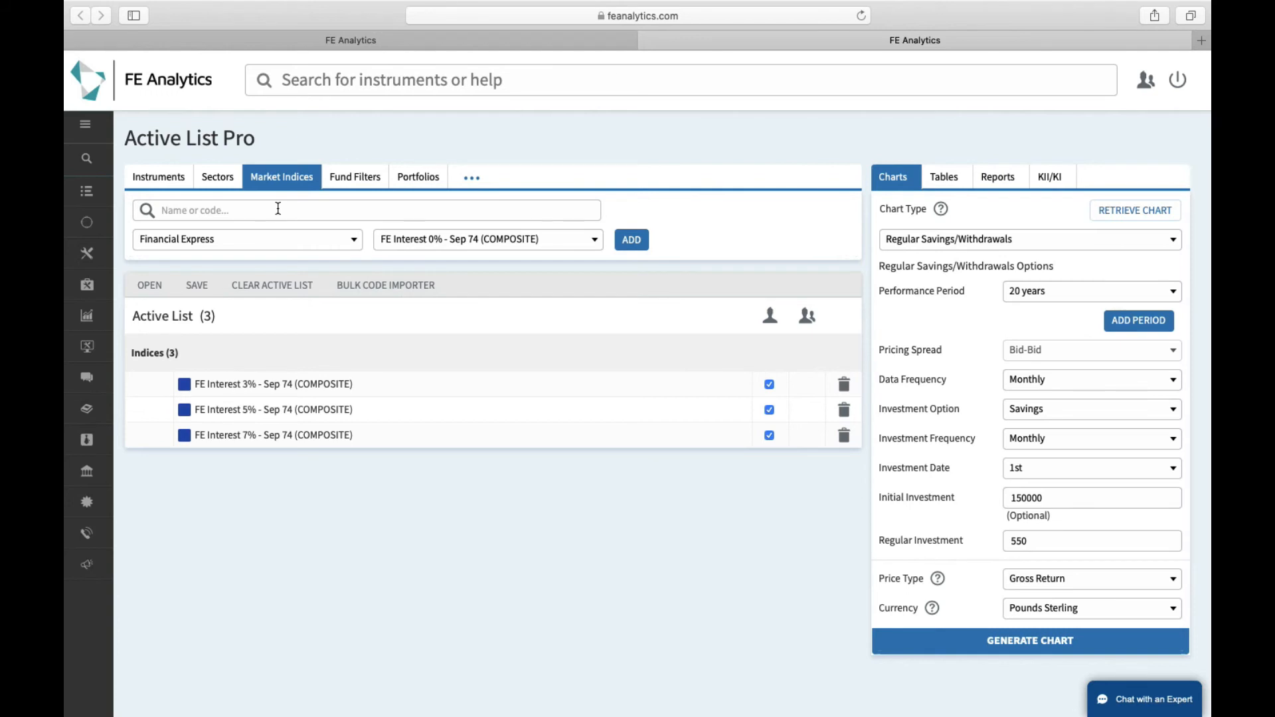
{"action": "mouse_move", "coordinate": [217, 190]}
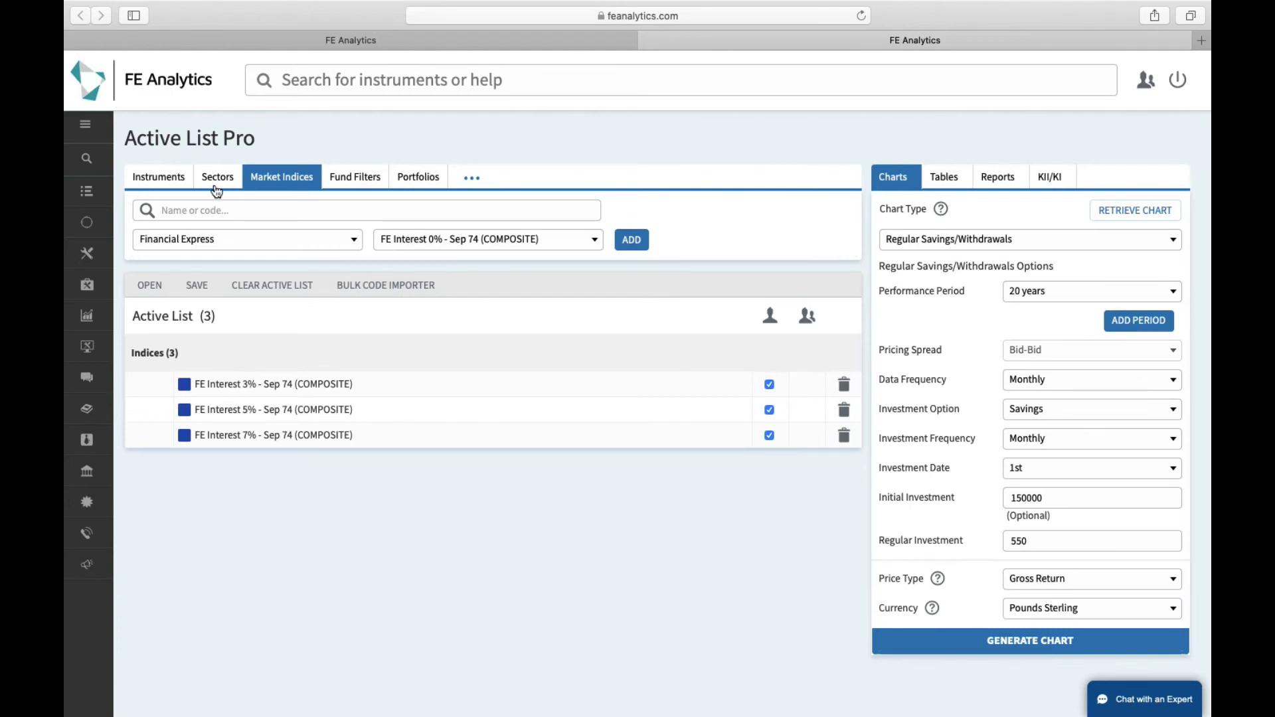
- Pick the UT Mixed Investment 40-85% Shares sector and generate the savings chart
{"action": "left_click", "coordinate": [217, 177]}
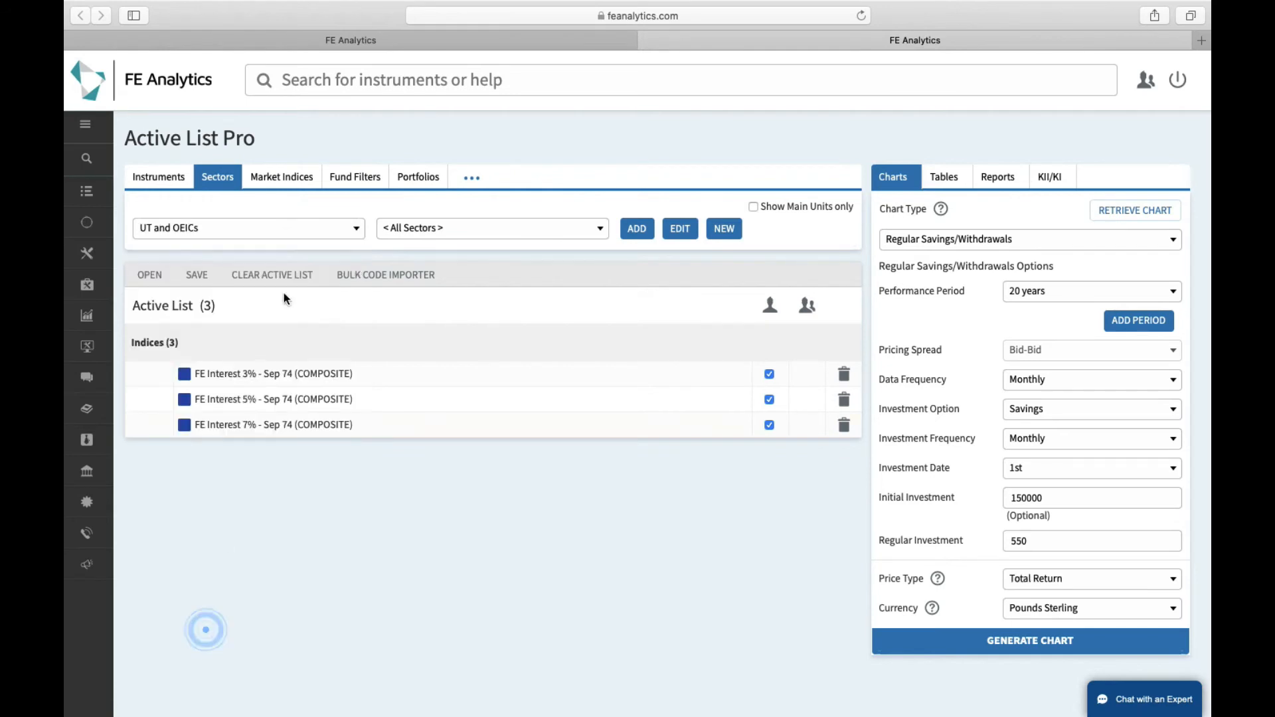
{"action": "left_click", "coordinate": [490, 227]}
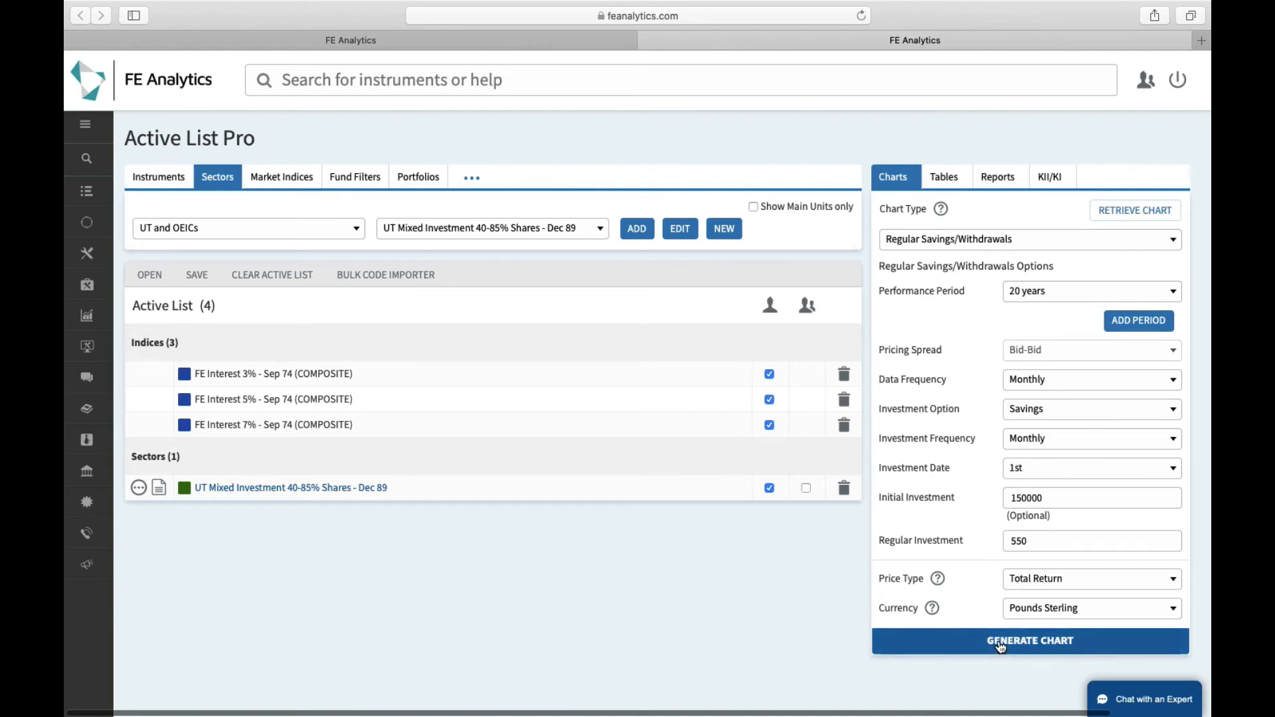
{"action": "left_click", "coordinate": [1029, 640]}
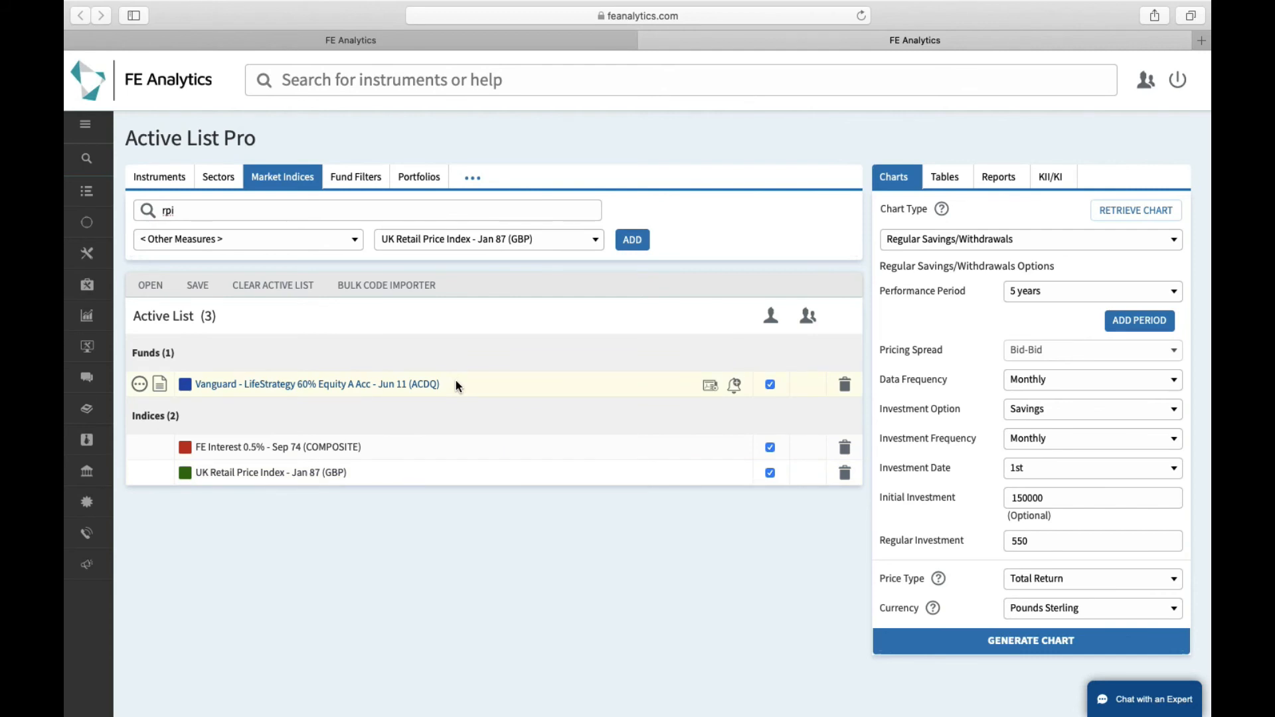
{"action": "mouse_move", "coordinate": [259, 446]}
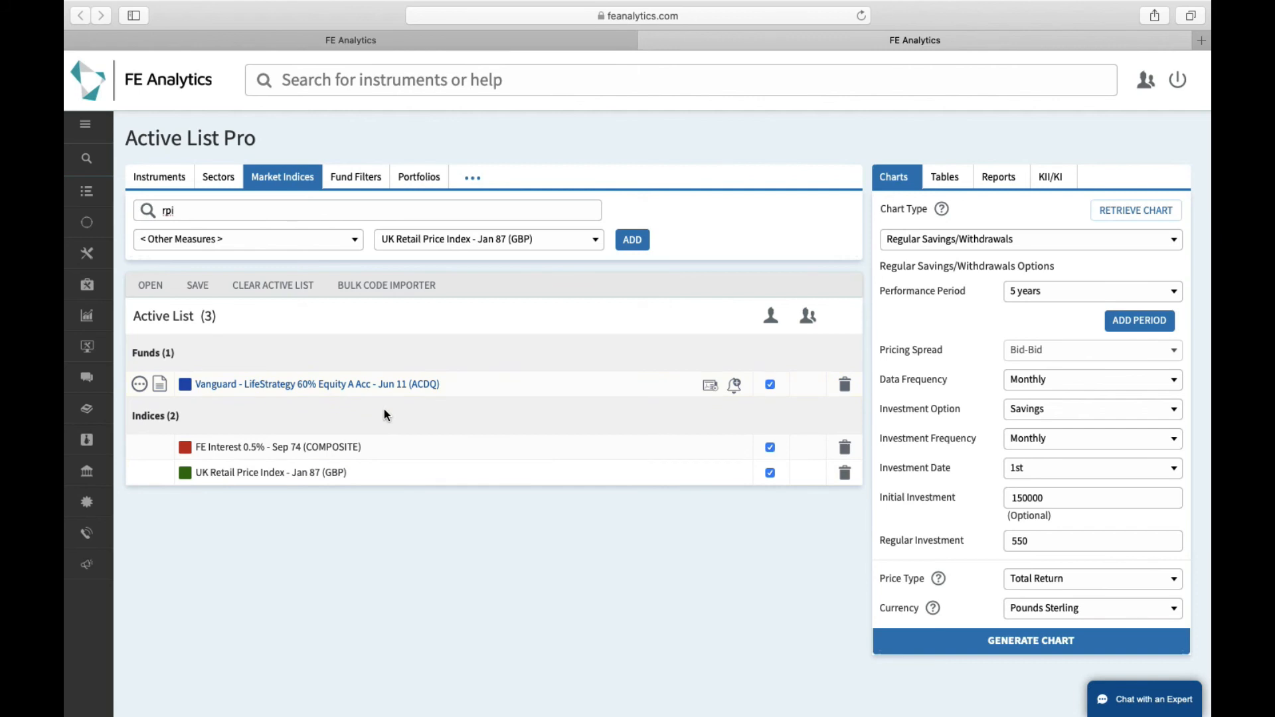
{"action": "mouse_move", "coordinate": [919, 404]}
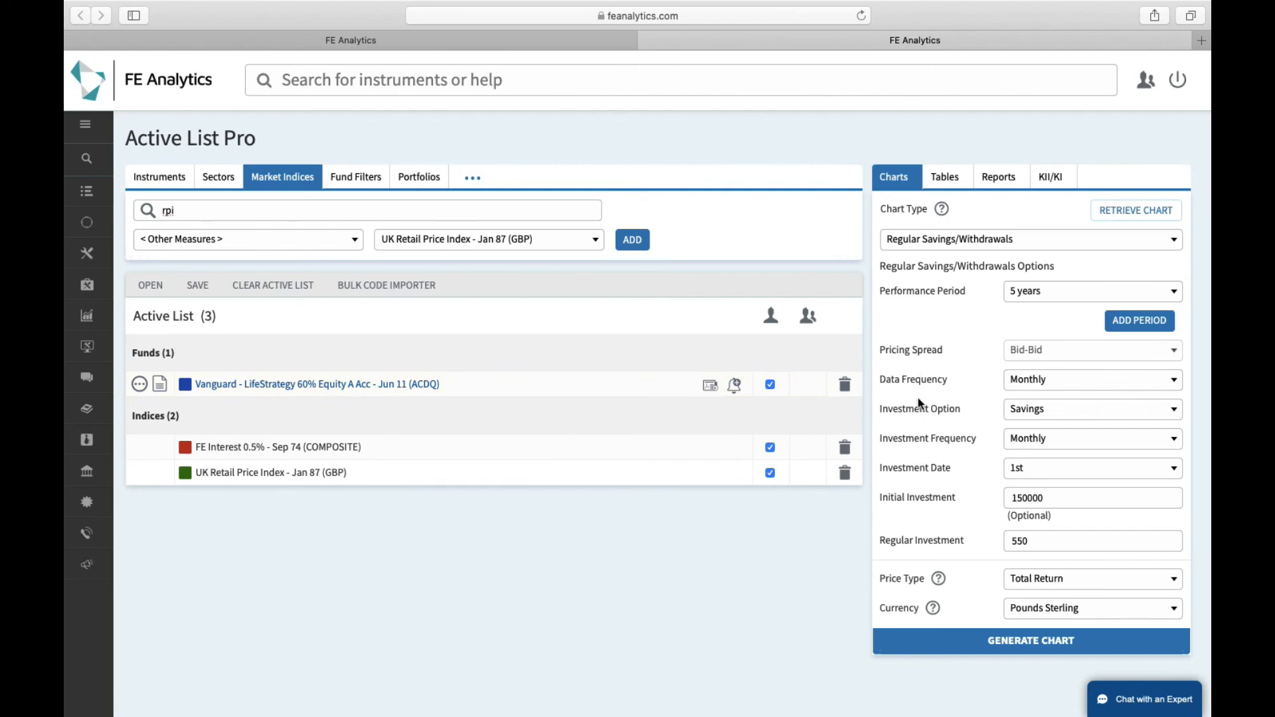
{"action": "mouse_move", "coordinate": [1027, 303]}
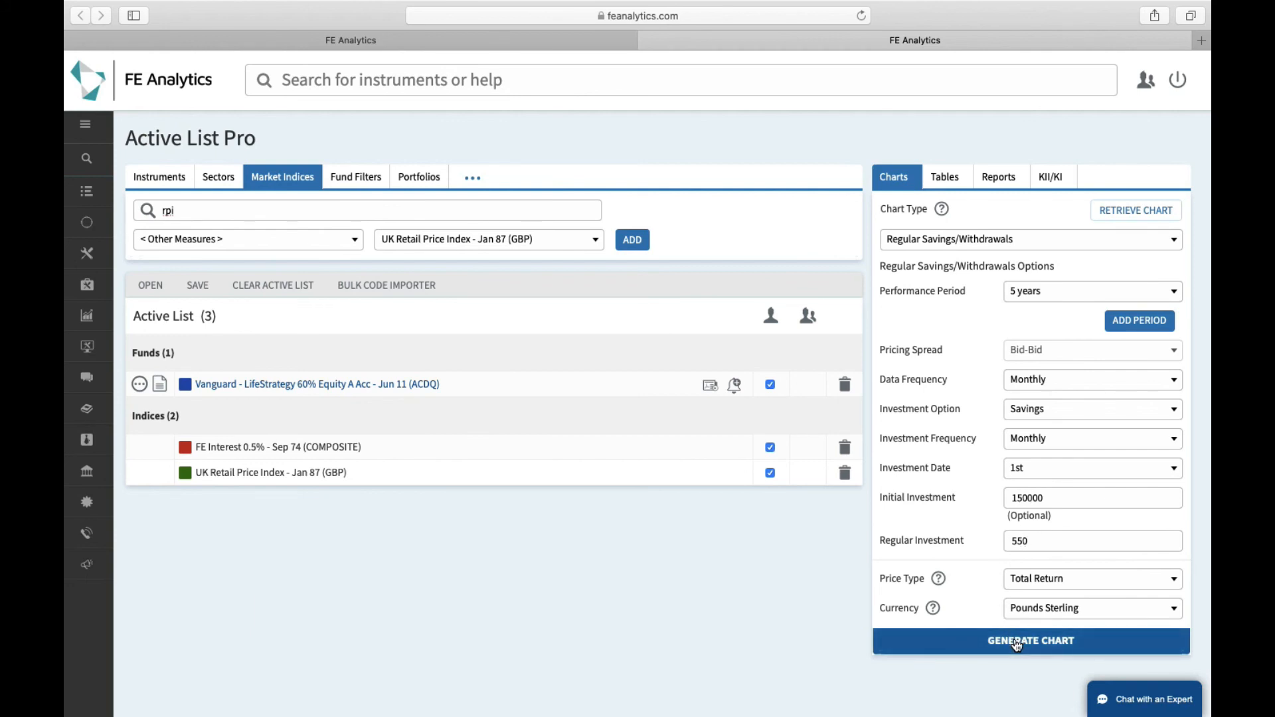
- Generate the Vanguard LifeStrategy versus RPI versus FE Interest 0.5% savings chart
{"action": "left_click", "coordinate": [1029, 640]}
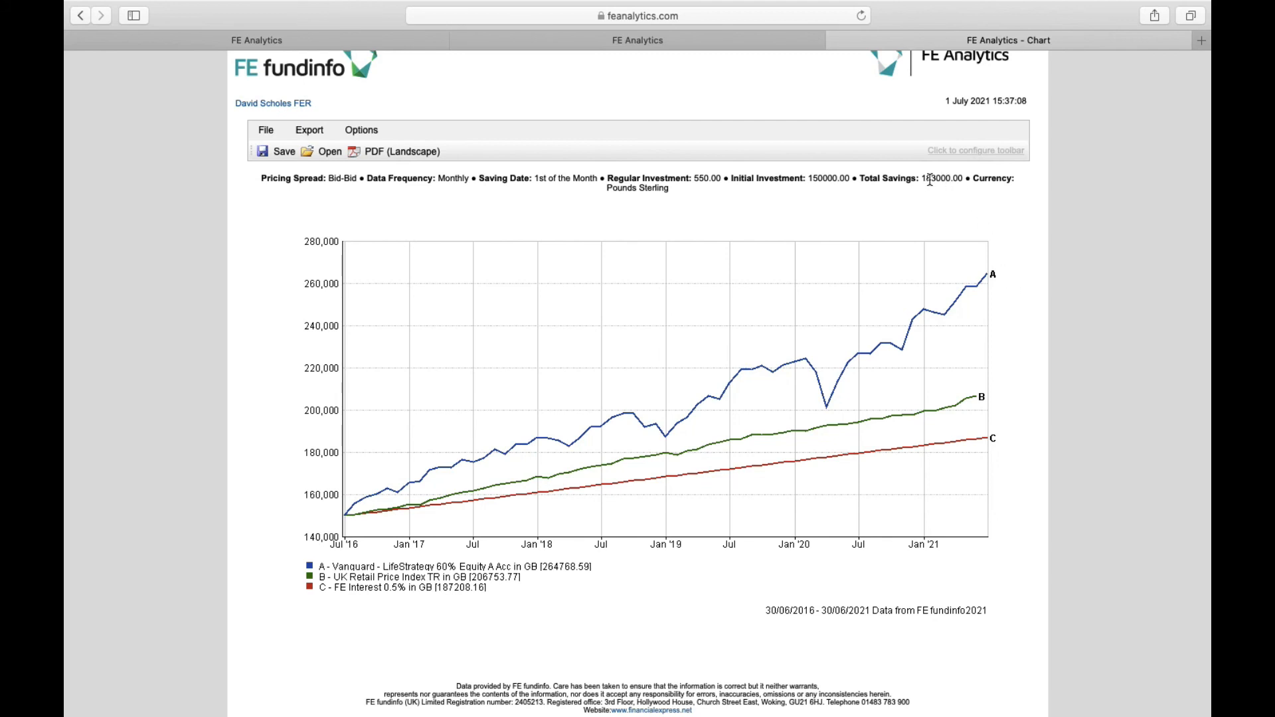
{"action": "mouse_move", "coordinate": [1044, 278]}
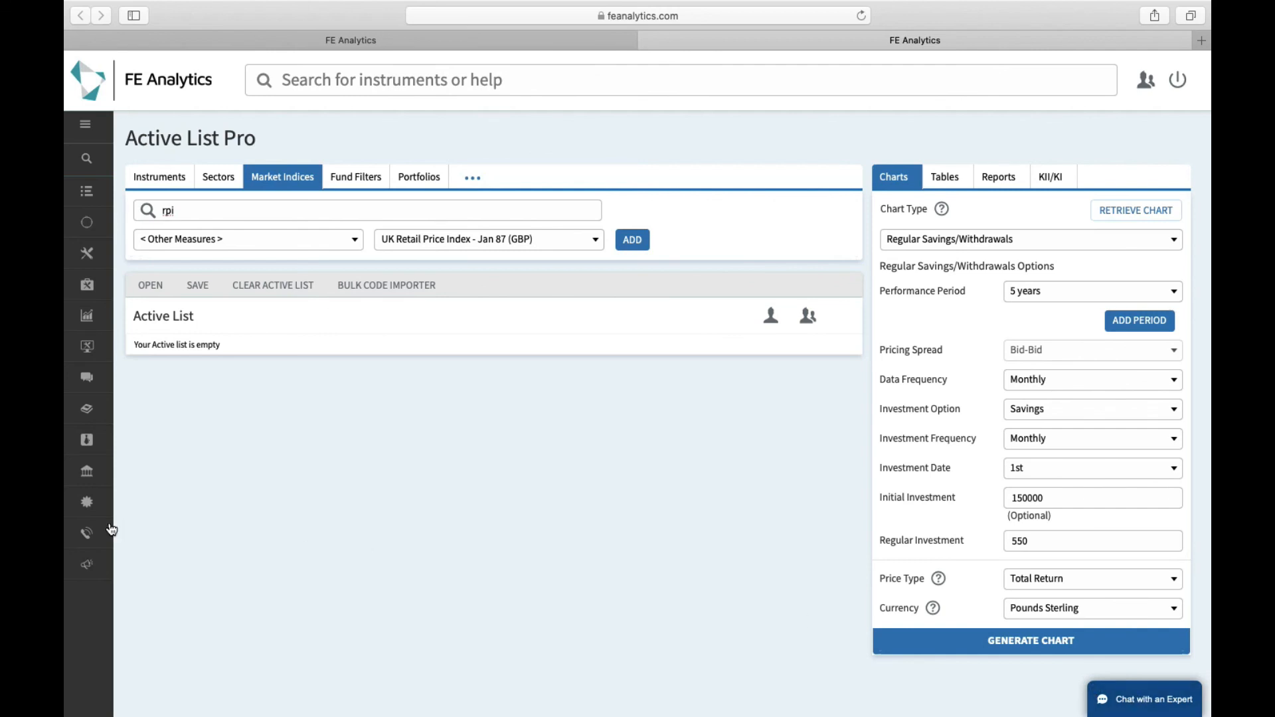
- Expand Training & Guides in the main menu to show the Chart, Table and Report Guides
{"action": "left_click", "coordinate": [85, 124]}
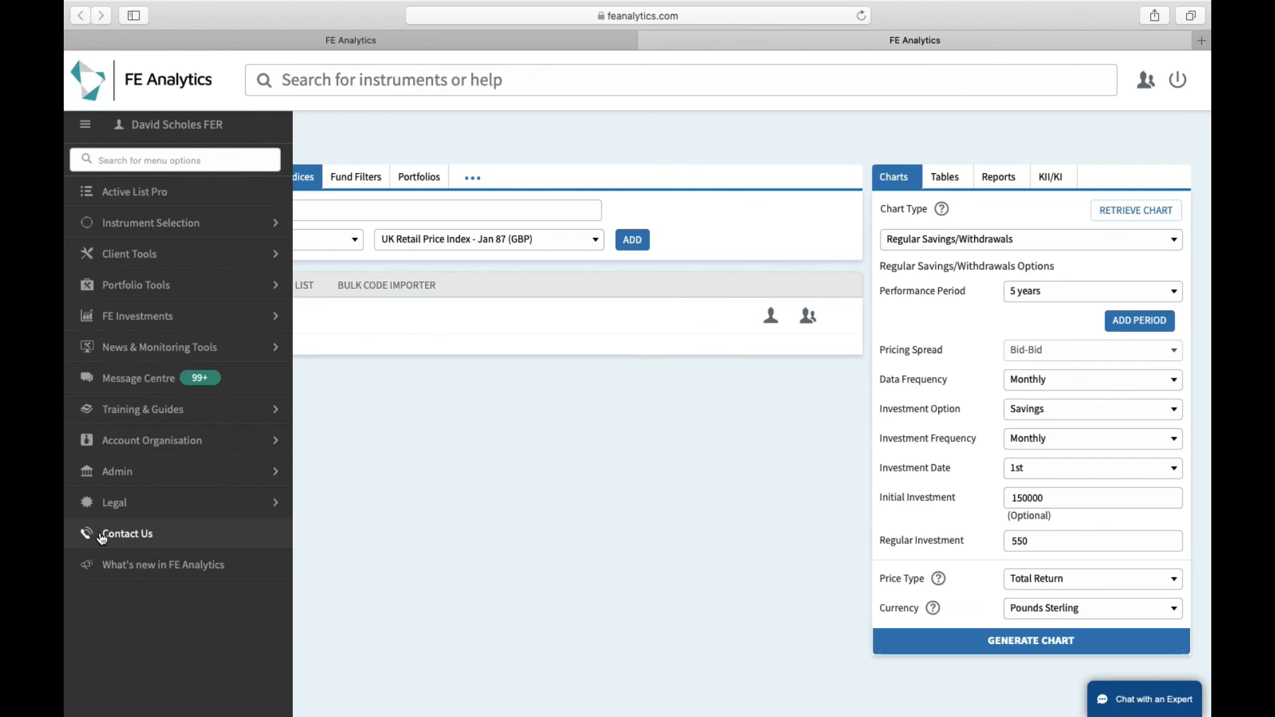
{"action": "mouse_move", "coordinate": [143, 409]}
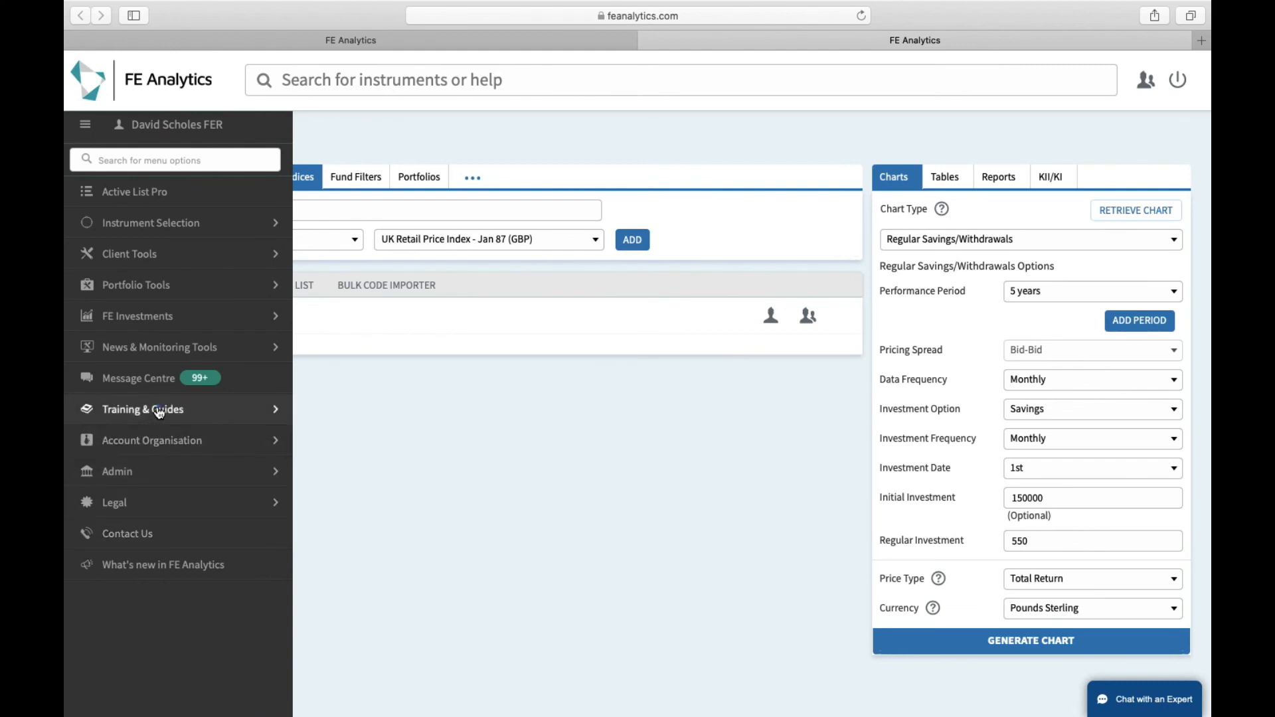
{"action": "left_click", "coordinate": [142, 409]}
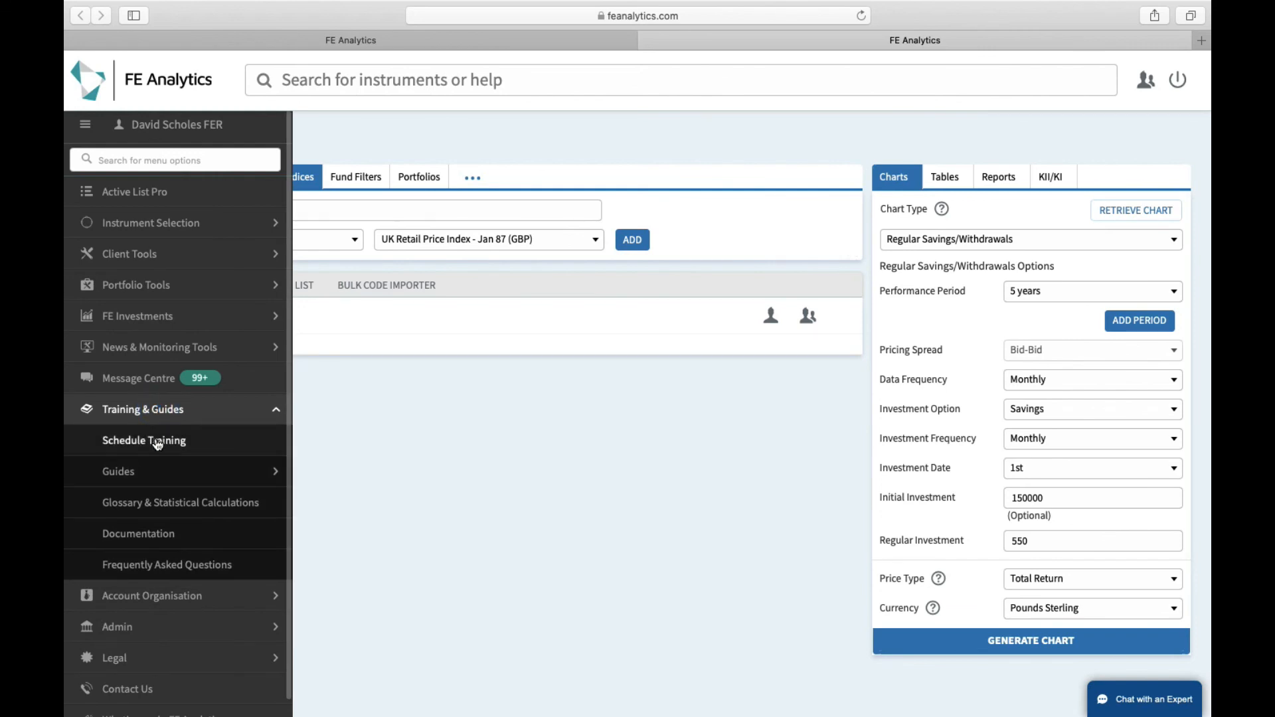
{"action": "left_click", "coordinate": [118, 471]}
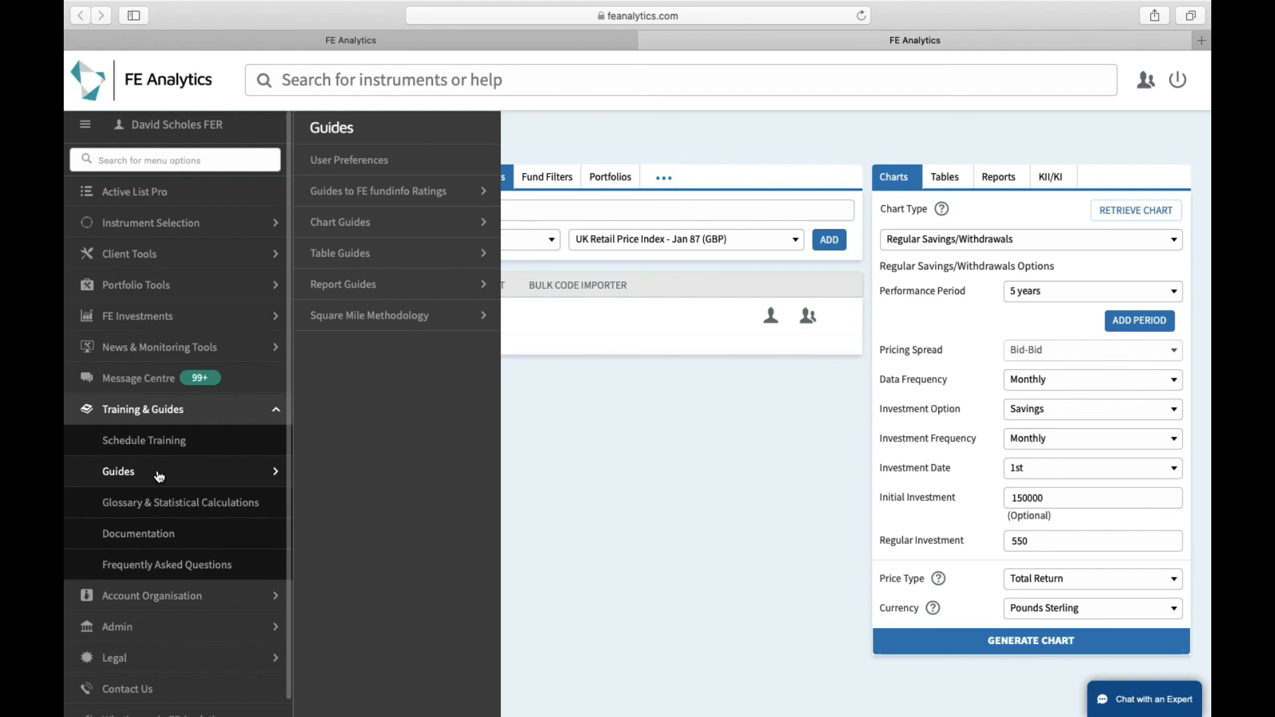
{"action": "mouse_move", "coordinate": [325, 340]}
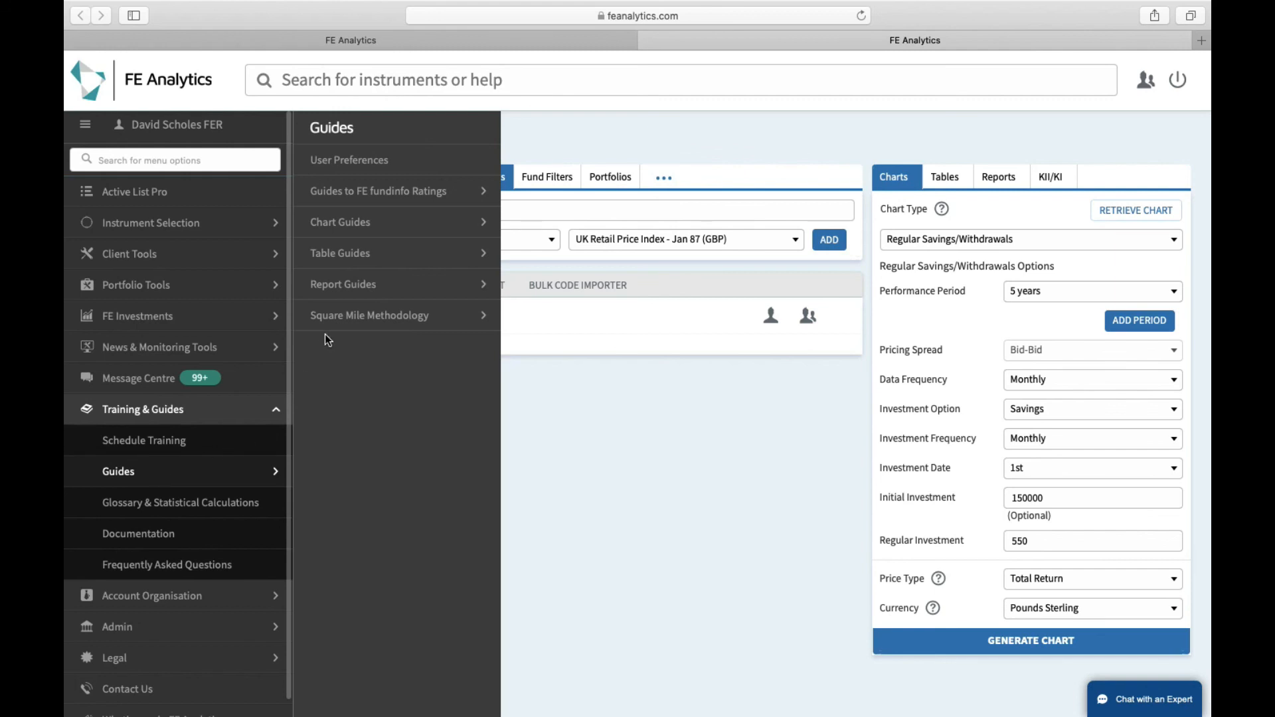
{"action": "mouse_move", "coordinate": [342, 285]}
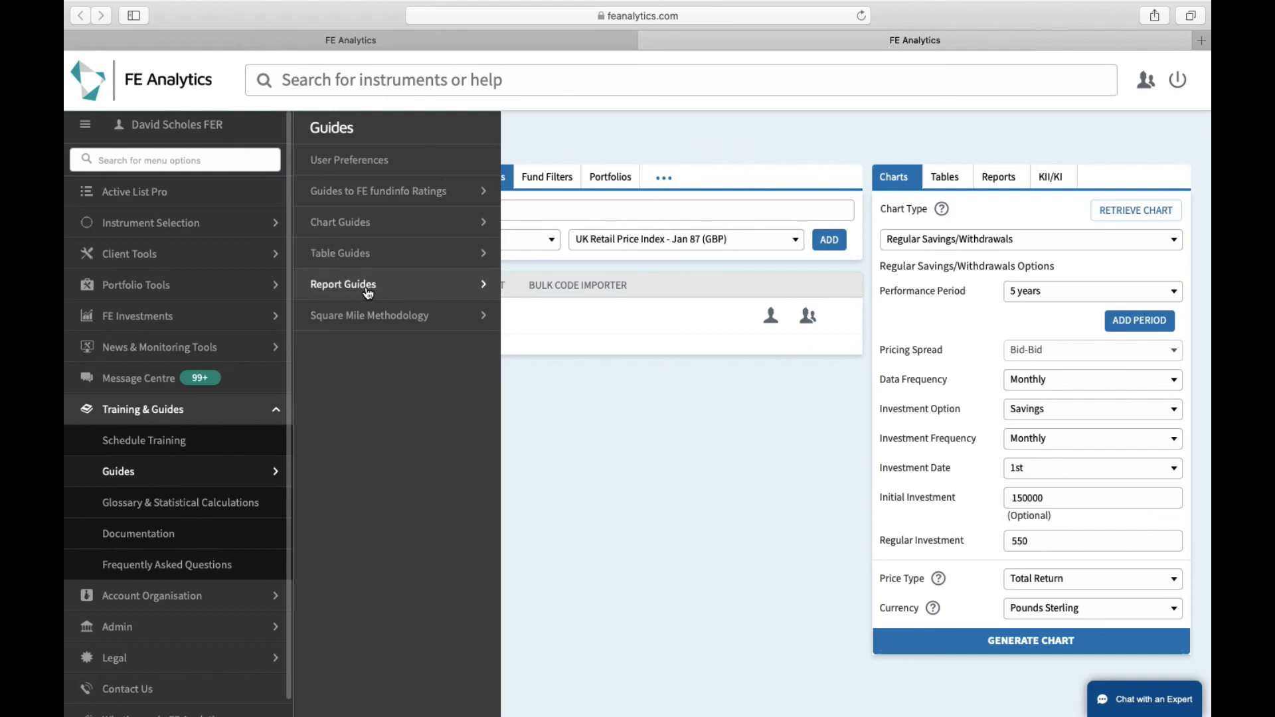